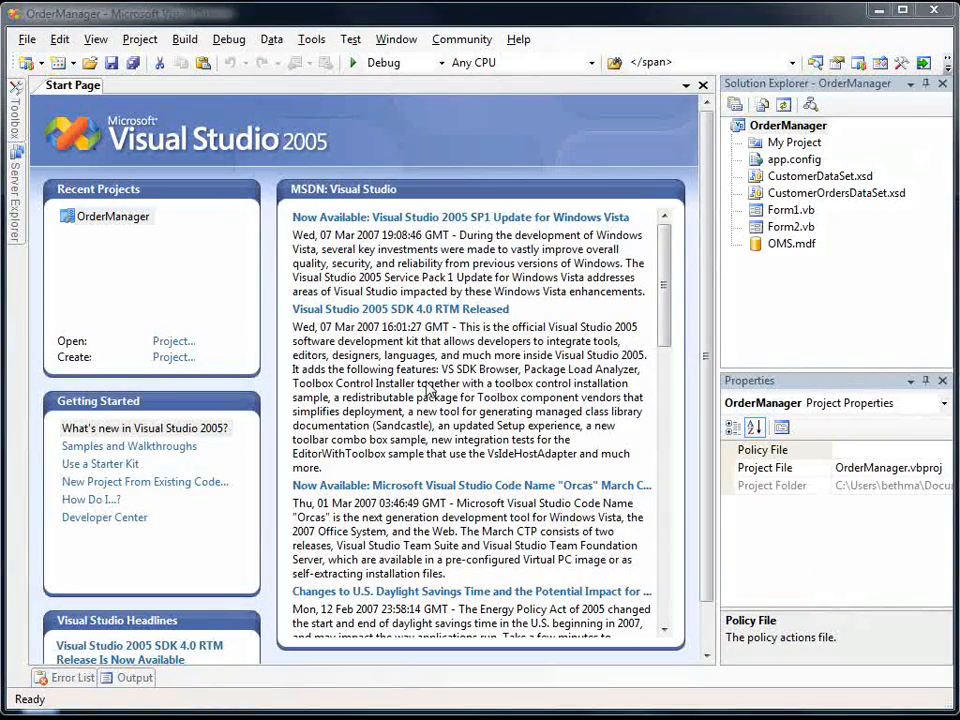
Add a new Windows Form named Form3.vb to the OrderManager project via Add New Item.
{"action": "left_click", "coordinate": [112, 216]}
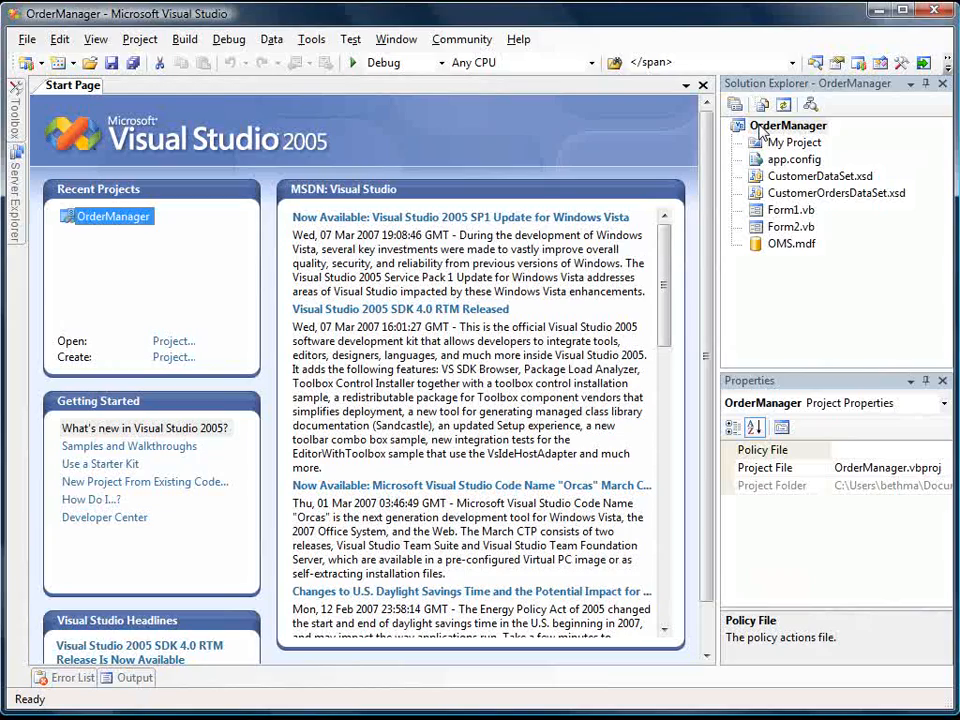
{"action": "right_click", "coordinate": [788, 124]}
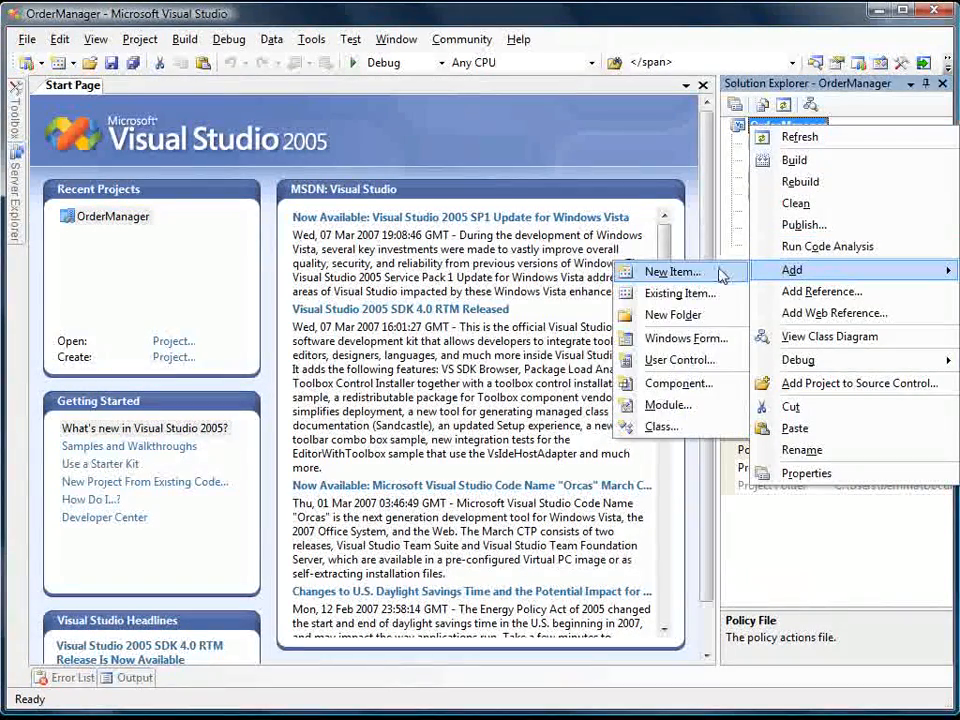
{"action": "left_click", "coordinate": [672, 272]}
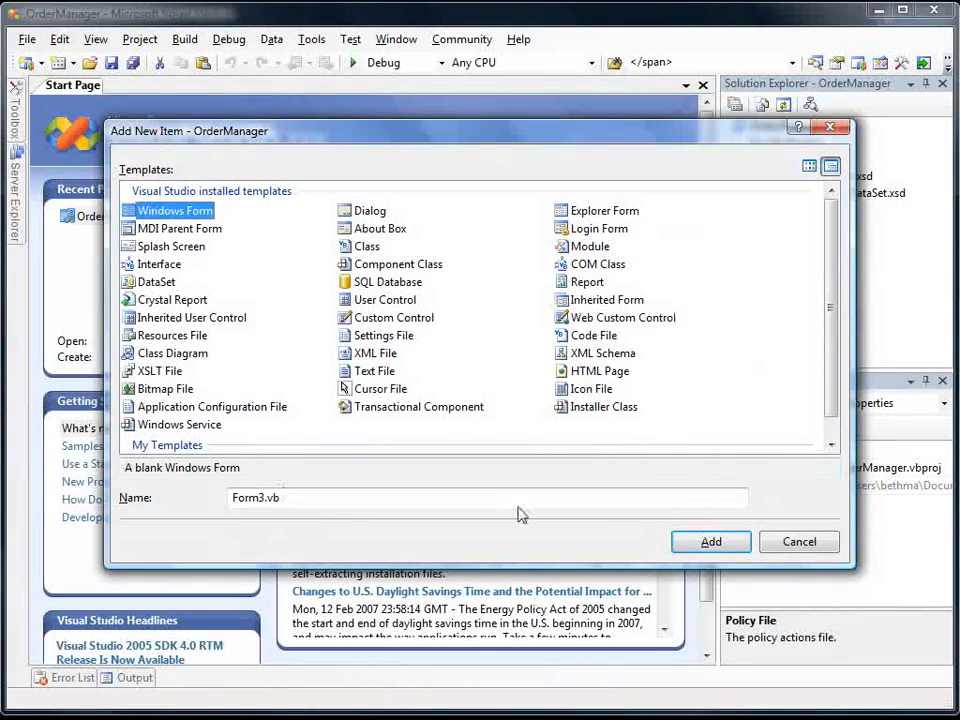
{"action": "left_click", "coordinate": [710, 540]}
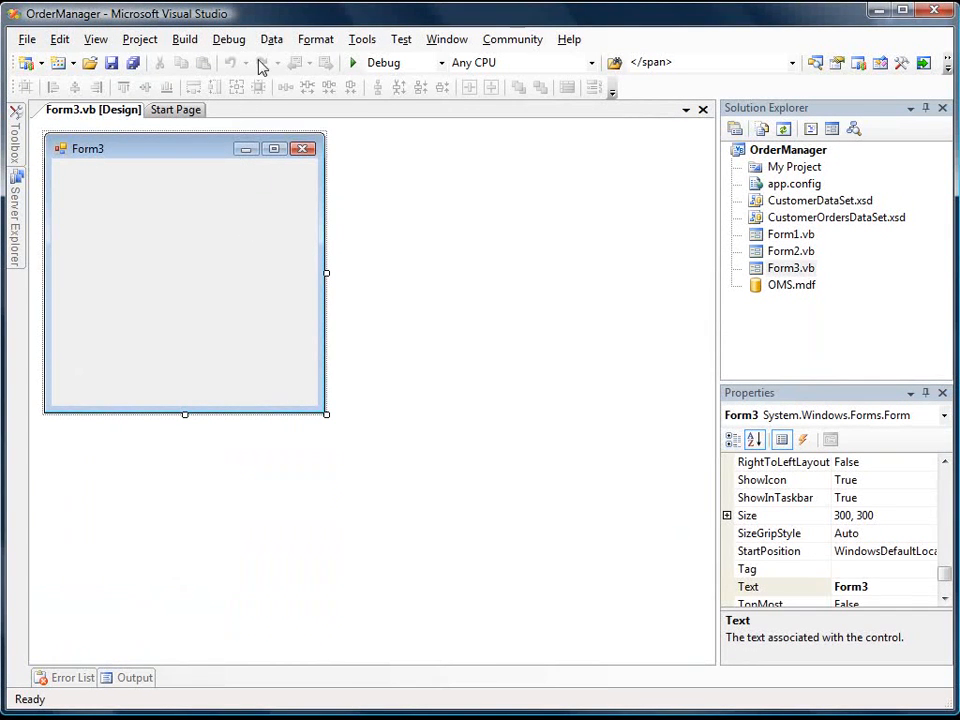
Show the Data Sources window and start a new data source based on a database.
{"action": "left_click", "coordinate": [272, 40]}
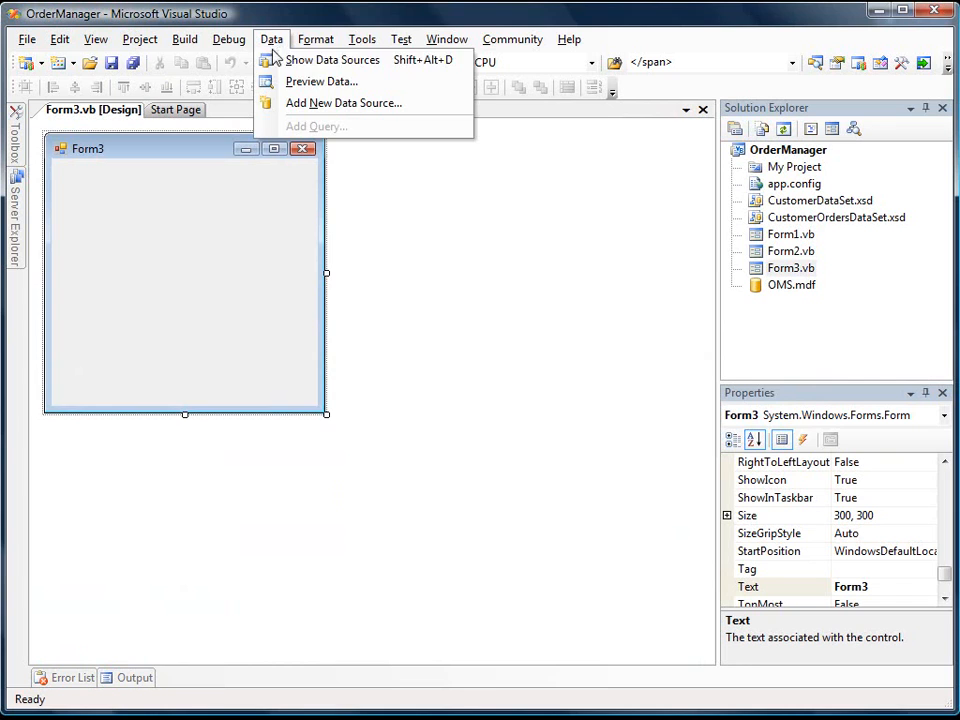
{"action": "left_click", "coordinate": [332, 60]}
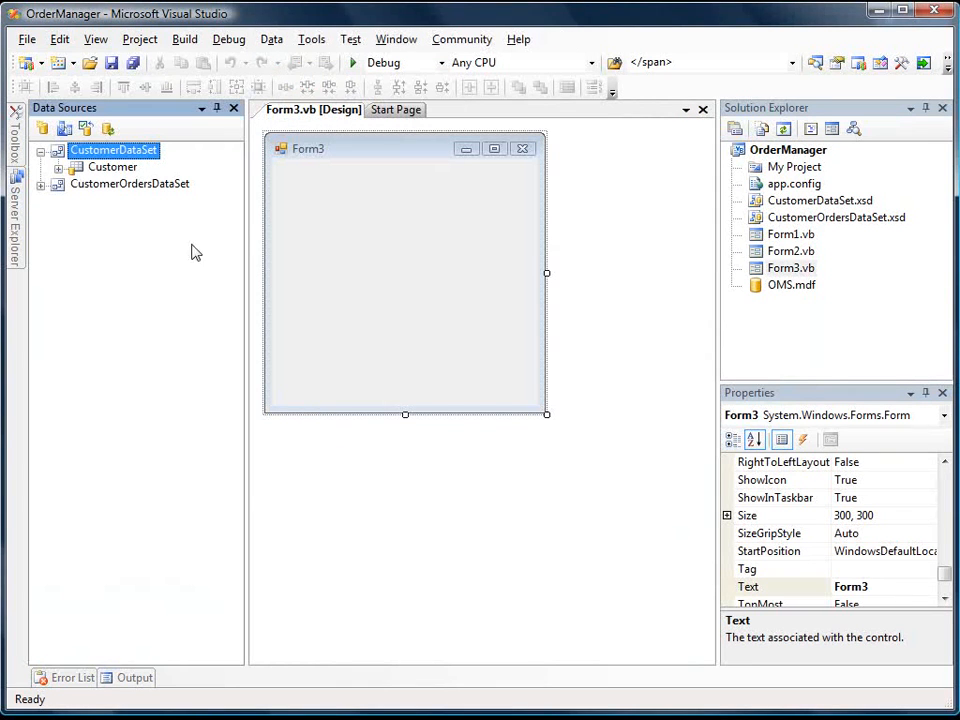
{"action": "mouse_move", "coordinate": [192, 258]}
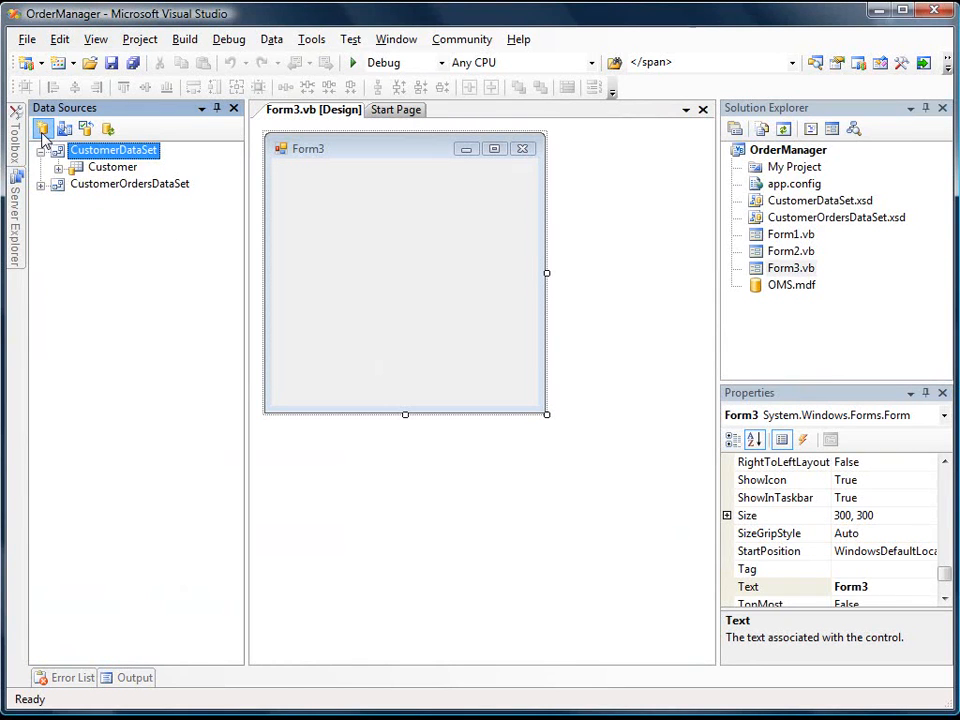
{"action": "left_click", "coordinate": [44, 128]}
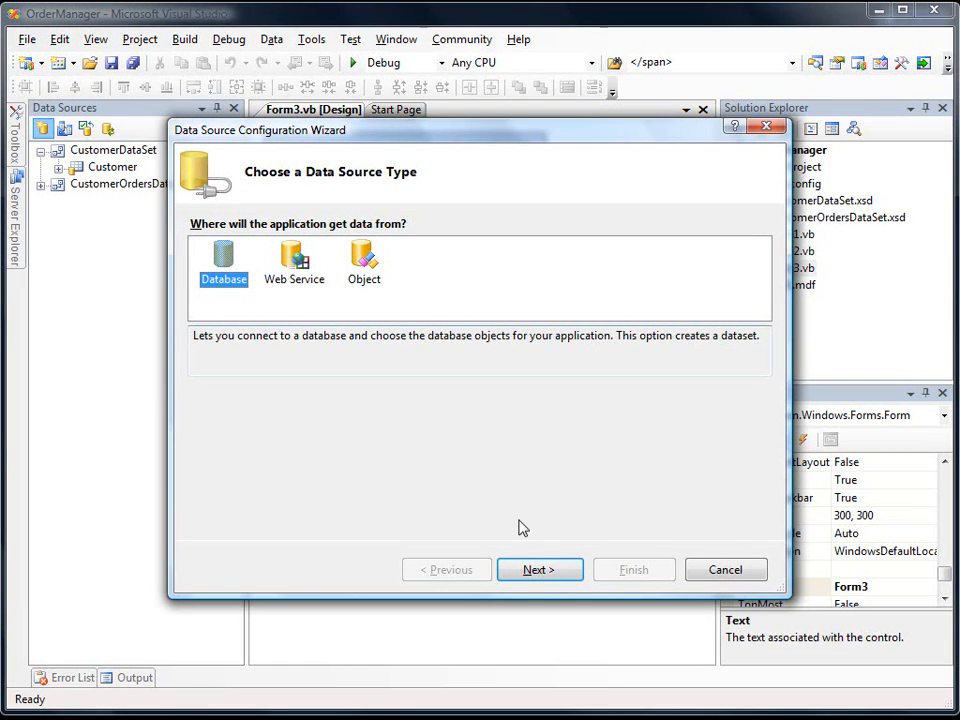
{"action": "left_click", "coordinate": [540, 568]}
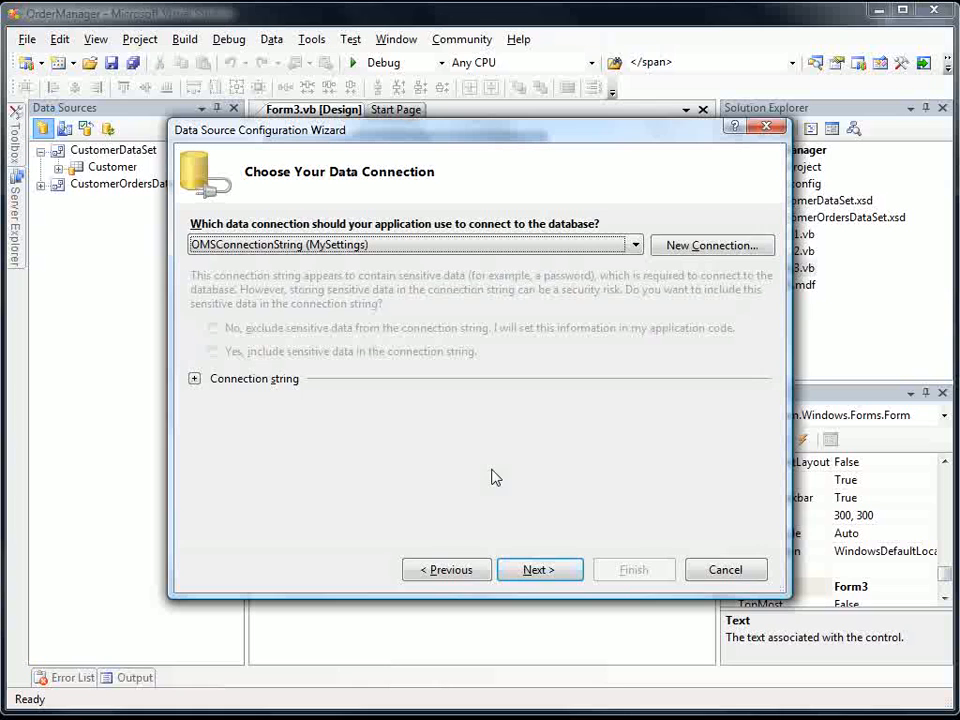
{"action": "mouse_move", "coordinate": [480, 520]}
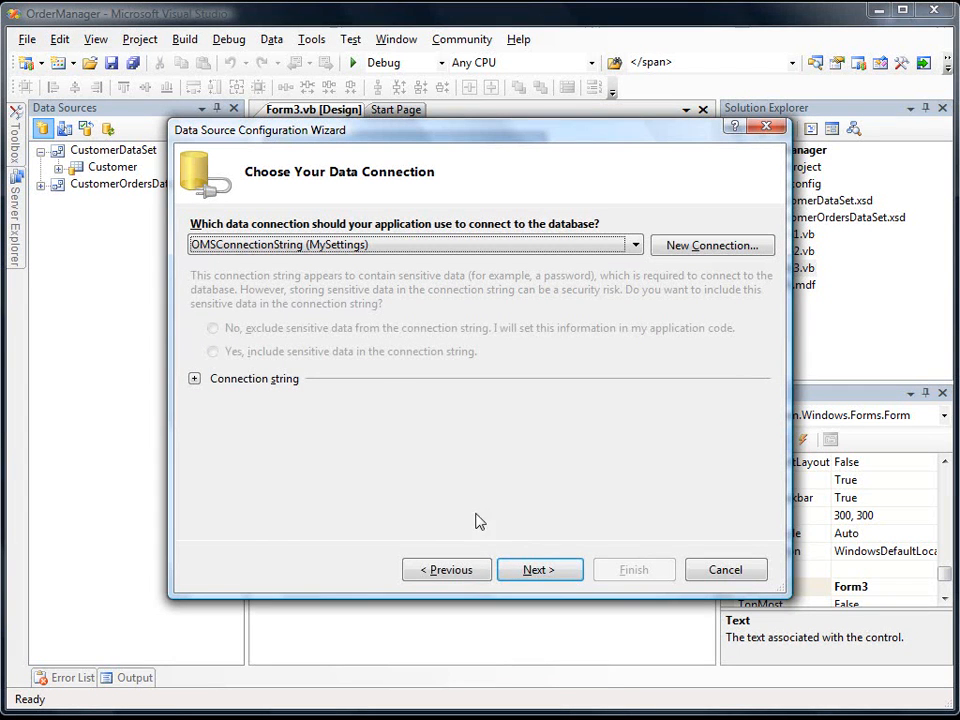
{"action": "mouse_move", "coordinate": [520, 544]}
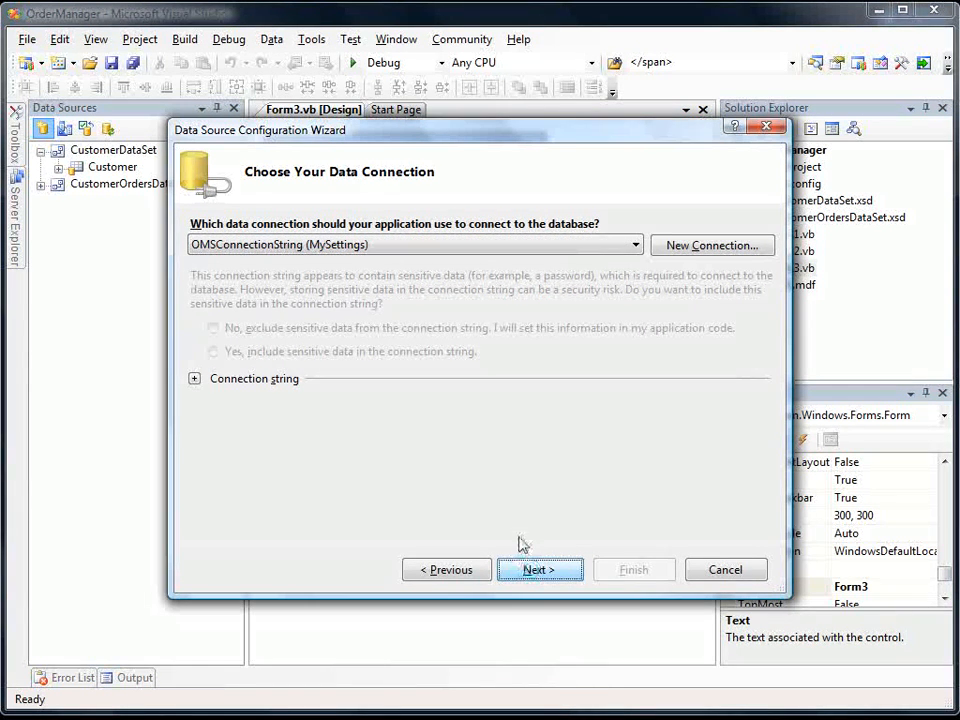
Keep OMSConnectionString, include the Customer table and finish as CustomerSearchDataSet.
{"action": "left_click", "coordinate": [538, 568]}
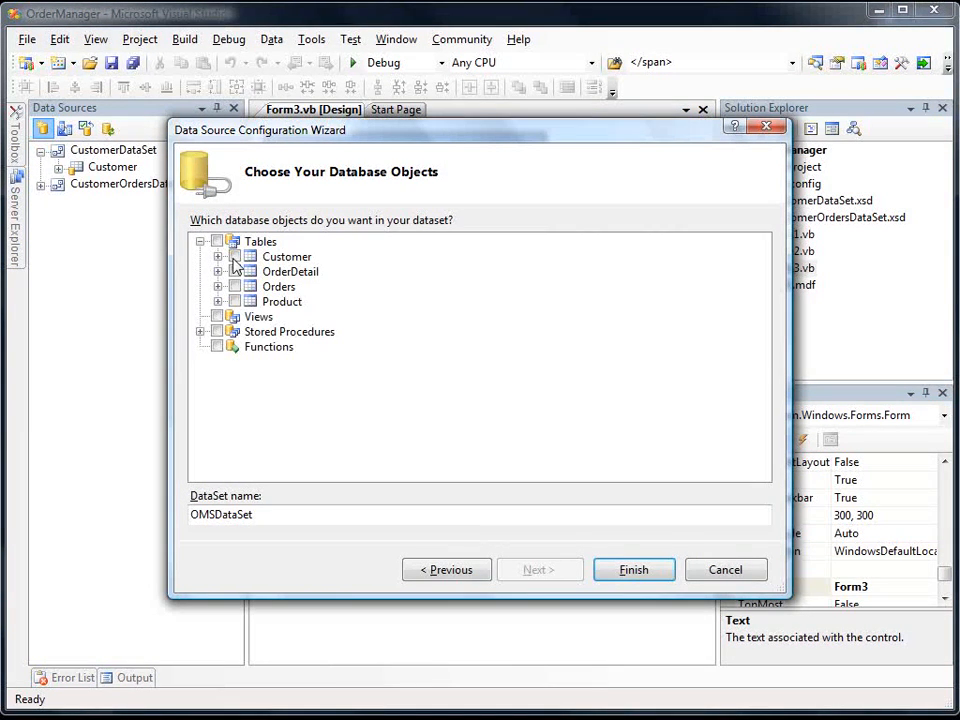
{"action": "left_click", "coordinate": [216, 240]}
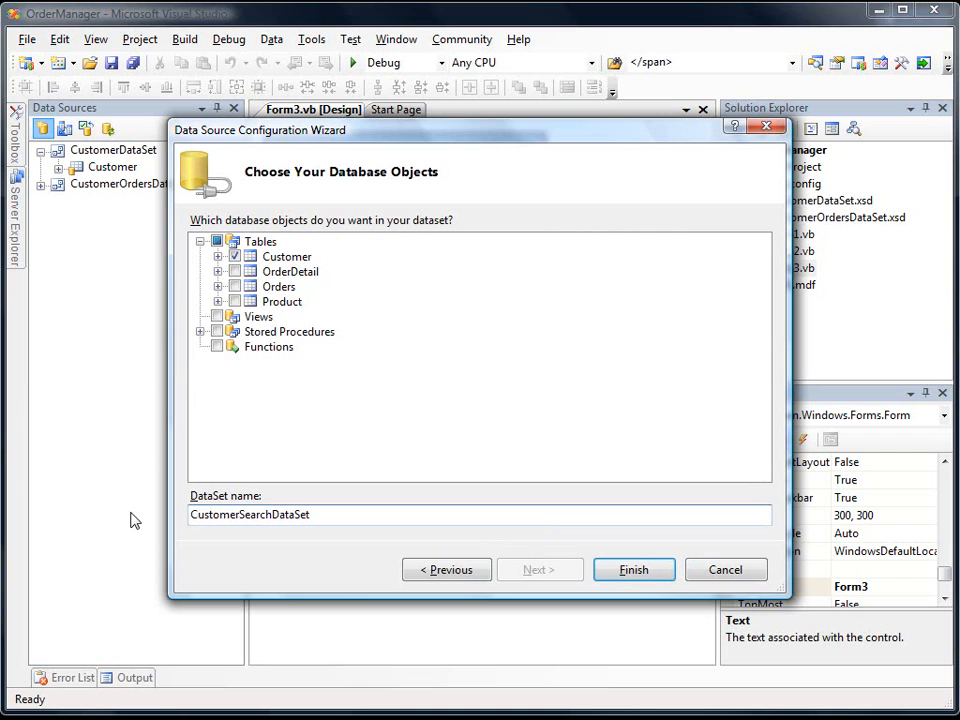
{"action": "left_click", "coordinate": [632, 568]}
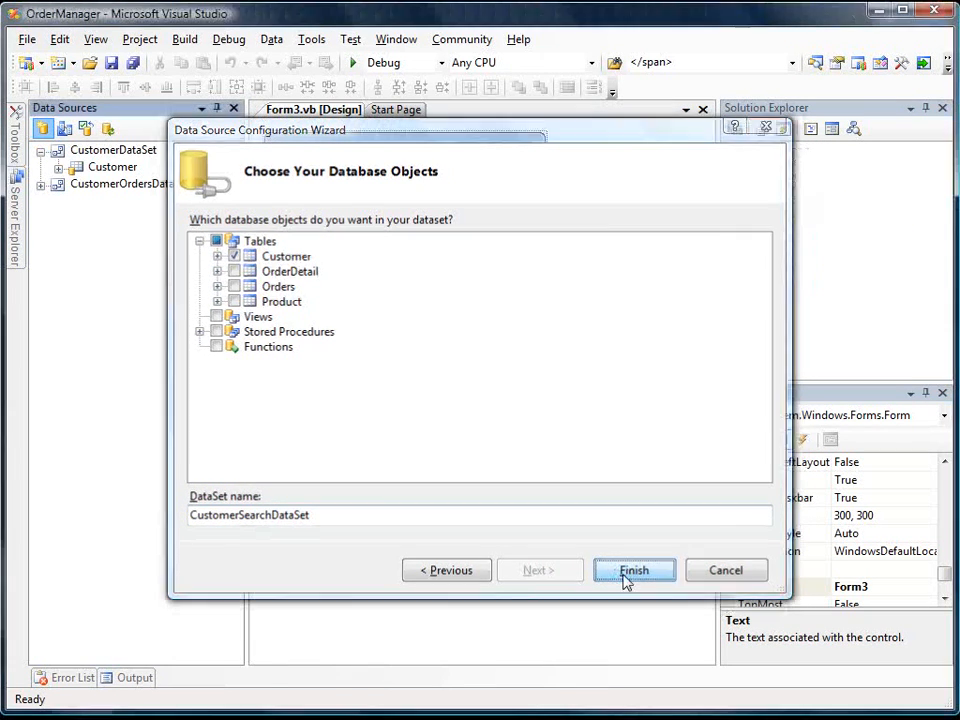
{"action": "left_click", "coordinate": [632, 570]}
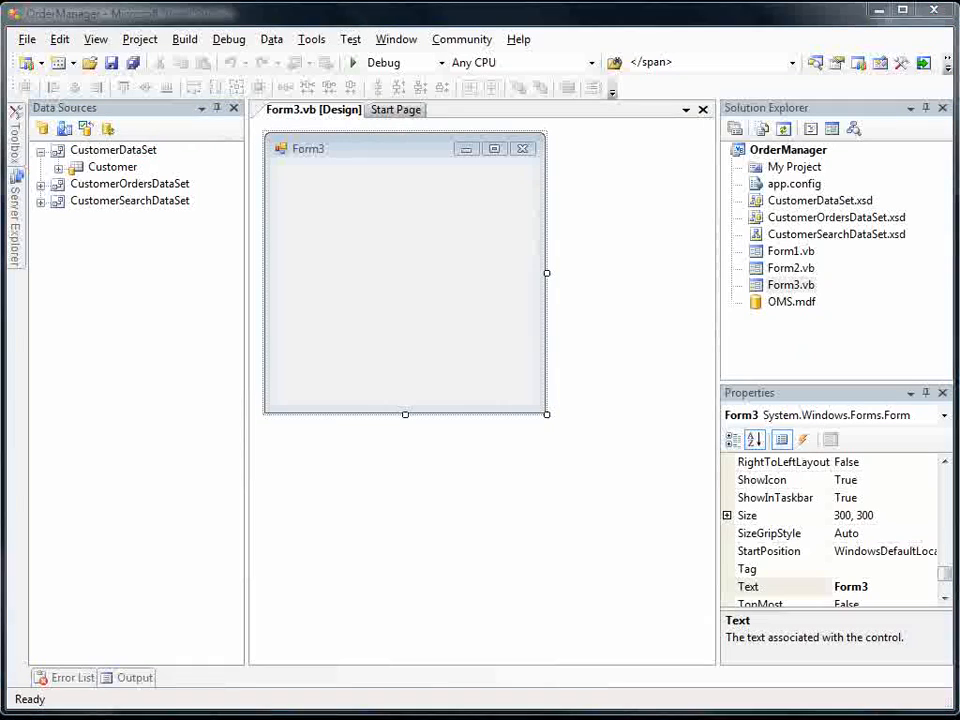
Drag the Customer table from CustomerSearchDataSet onto Form3 as a DataGridView with BindingNavigator.
{"action": "left_click", "coordinate": [112, 148]}
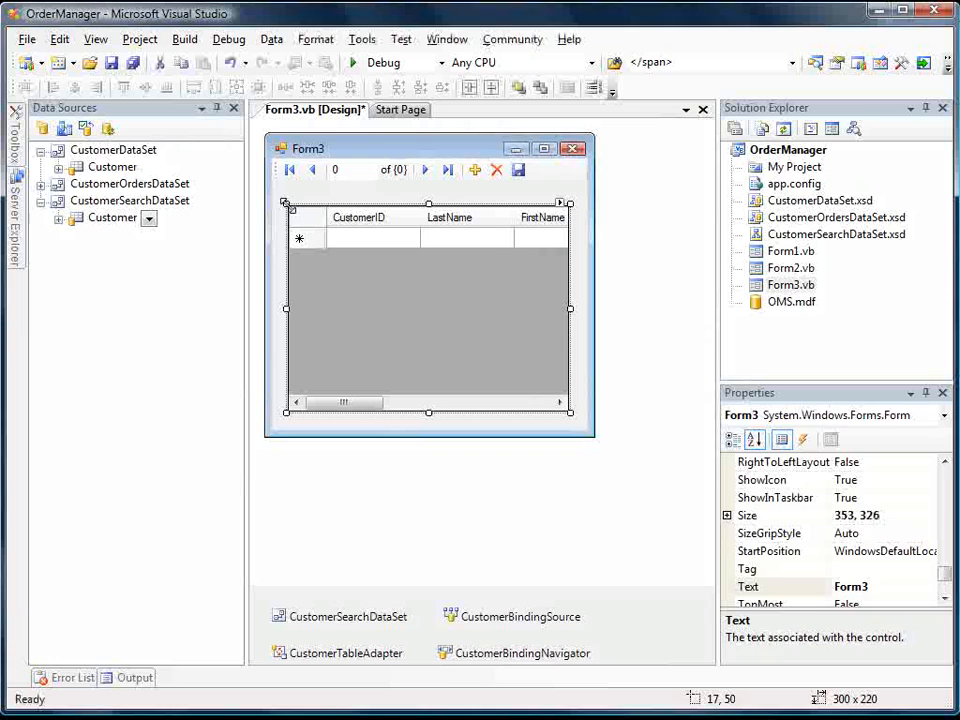
{"action": "left_click", "coordinate": [430, 310]}
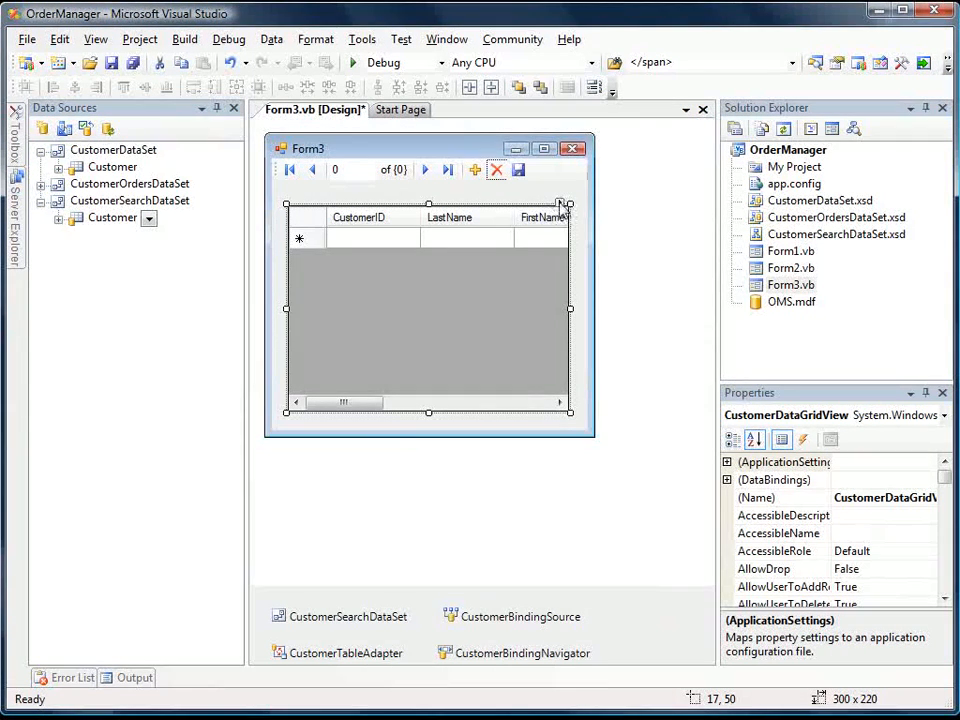
{"action": "left_click", "coordinate": [566, 204]}
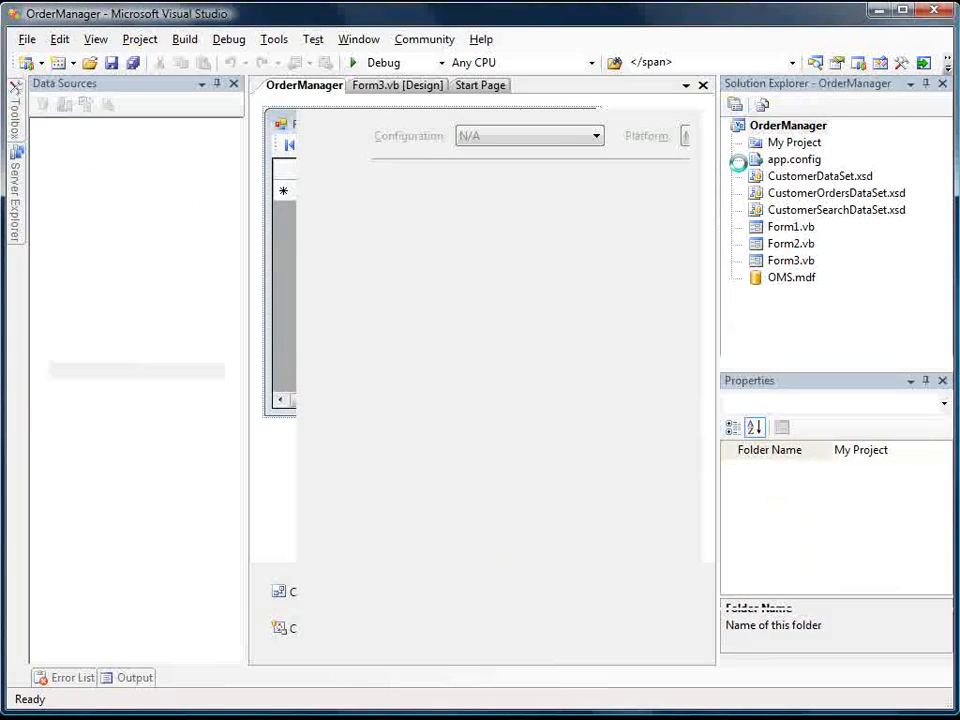
Set the project's startup form to Form3 in My Project's Application settings.
{"action": "double_click", "coordinate": [794, 142]}
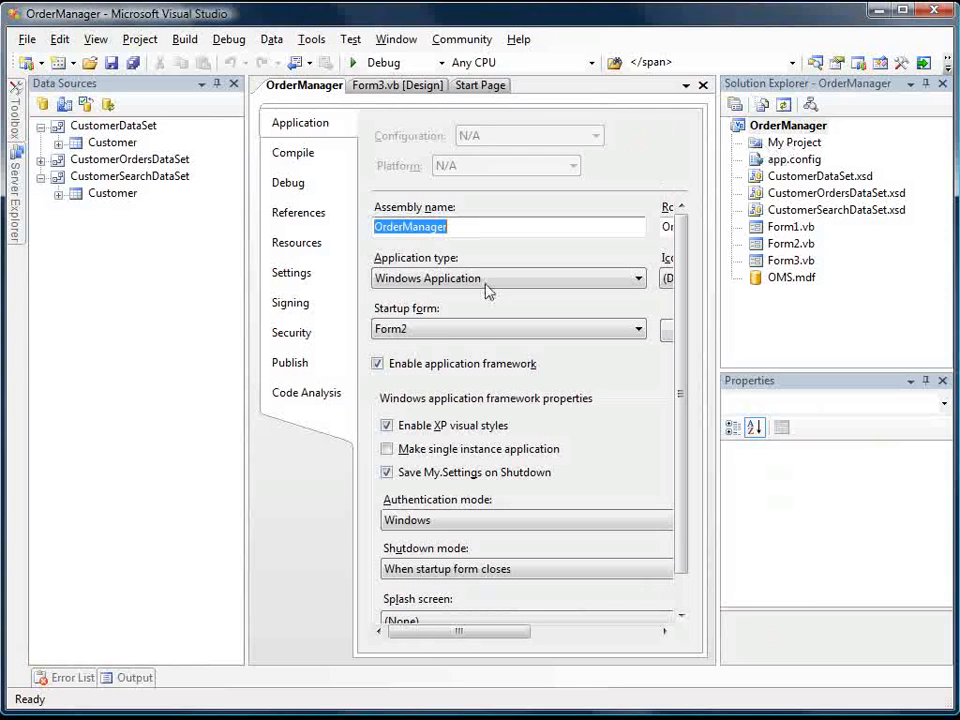
{"action": "left_click", "coordinate": [636, 328]}
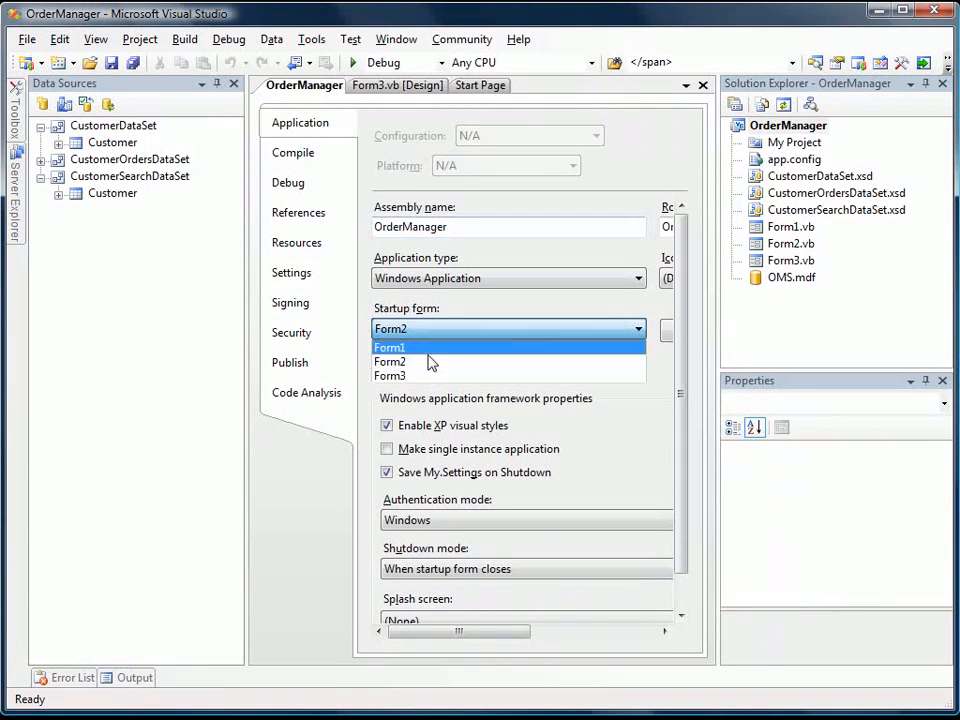
{"action": "left_click", "coordinate": [390, 376]}
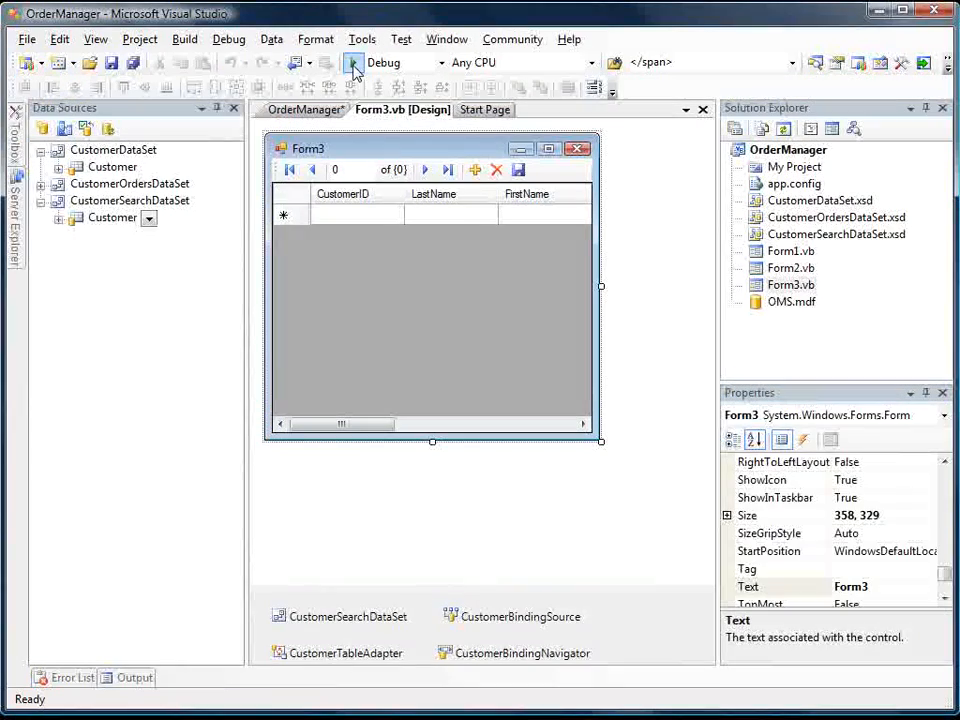
Start debugging and widen the running Form3 to show more customer columns.
{"action": "left_click", "coordinate": [352, 62]}
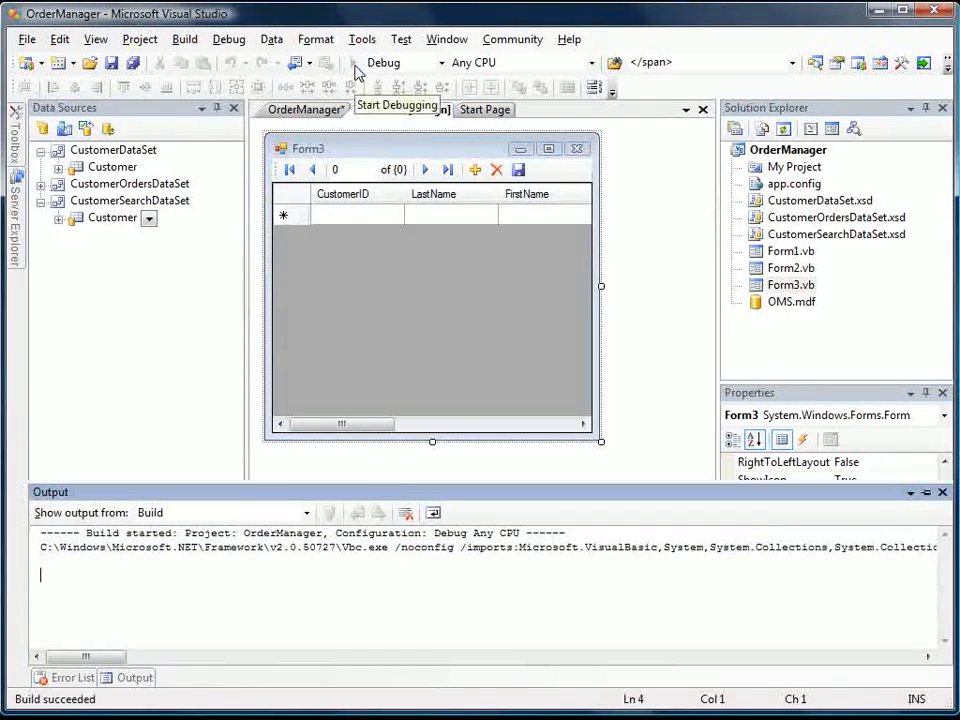
{"action": "left_click", "coordinate": [368, 88]}
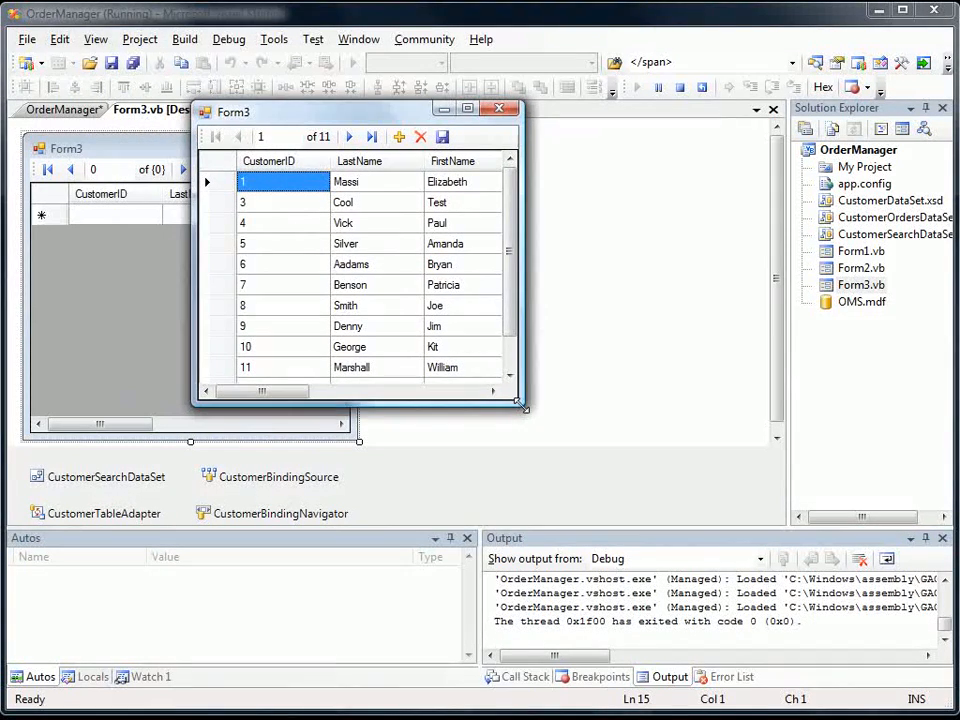
{"action": "left_click_drag", "start_coordinate": [518, 404], "coordinate": [602, 496]}
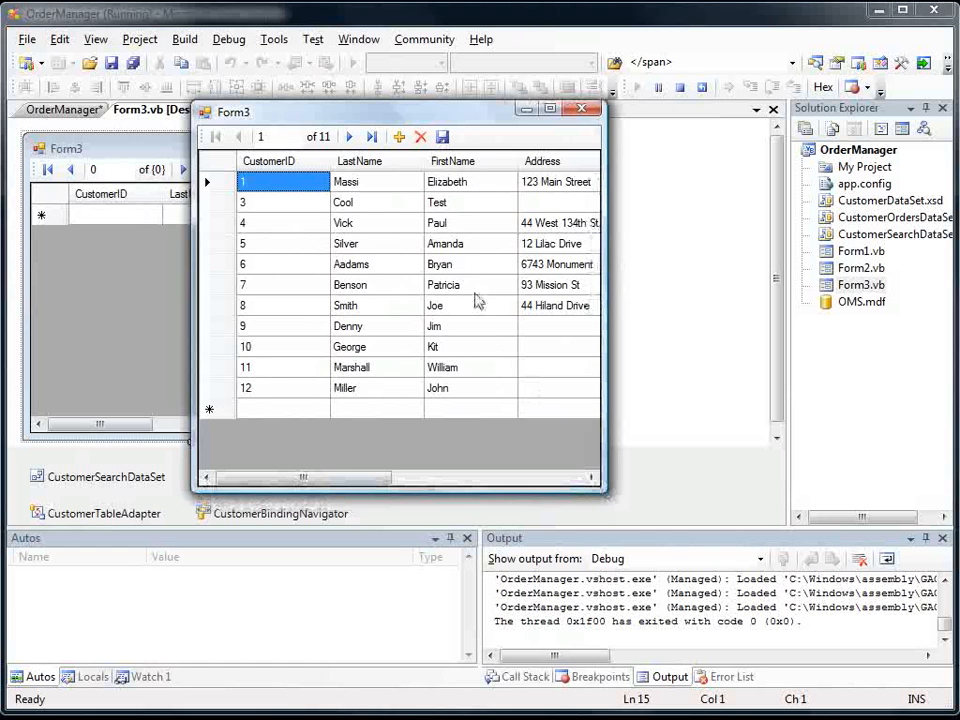
Change Elizabeth's first name to Beth, save the data and close the form.
{"action": "left_click", "coordinate": [470, 180]}
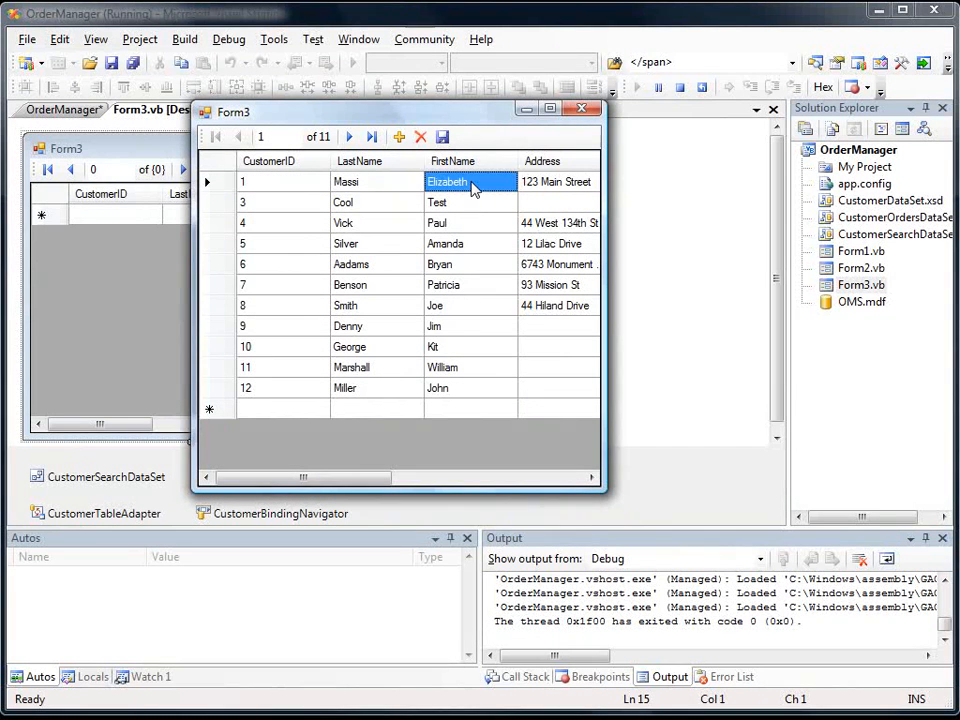
{"action": "type", "text": "Bel"}
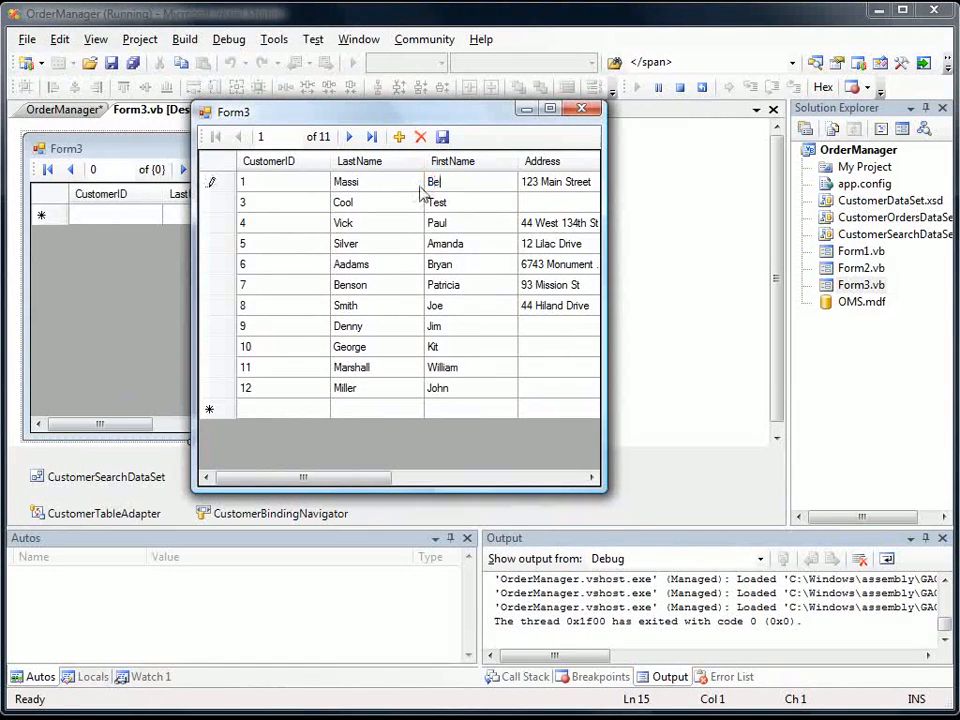
{"action": "mouse_move", "coordinate": [444, 136]}
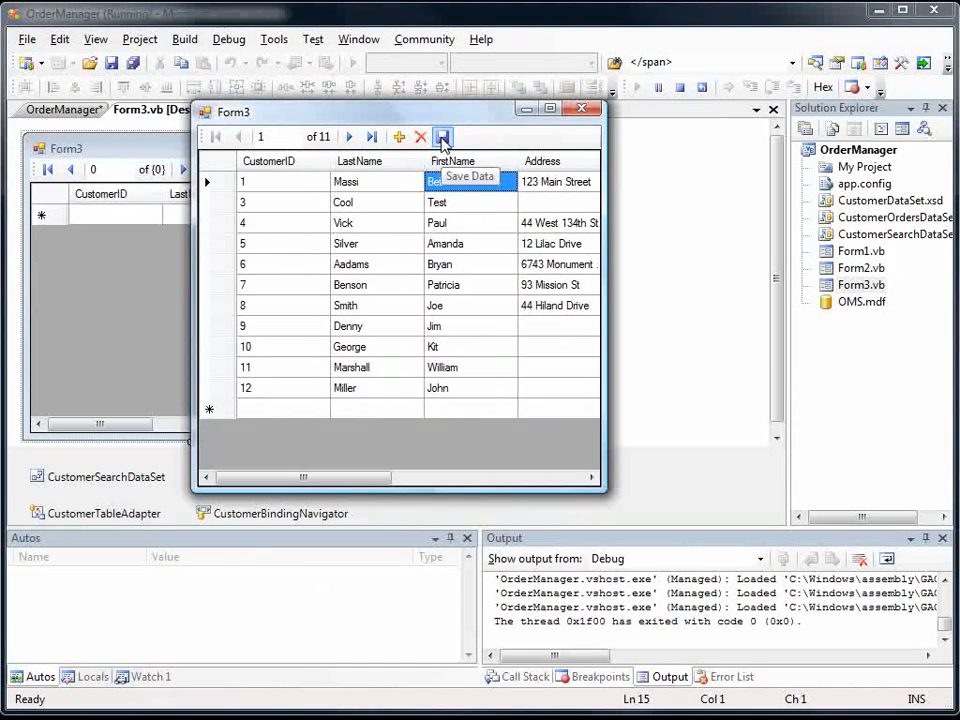
{"action": "left_click", "coordinate": [444, 136]}
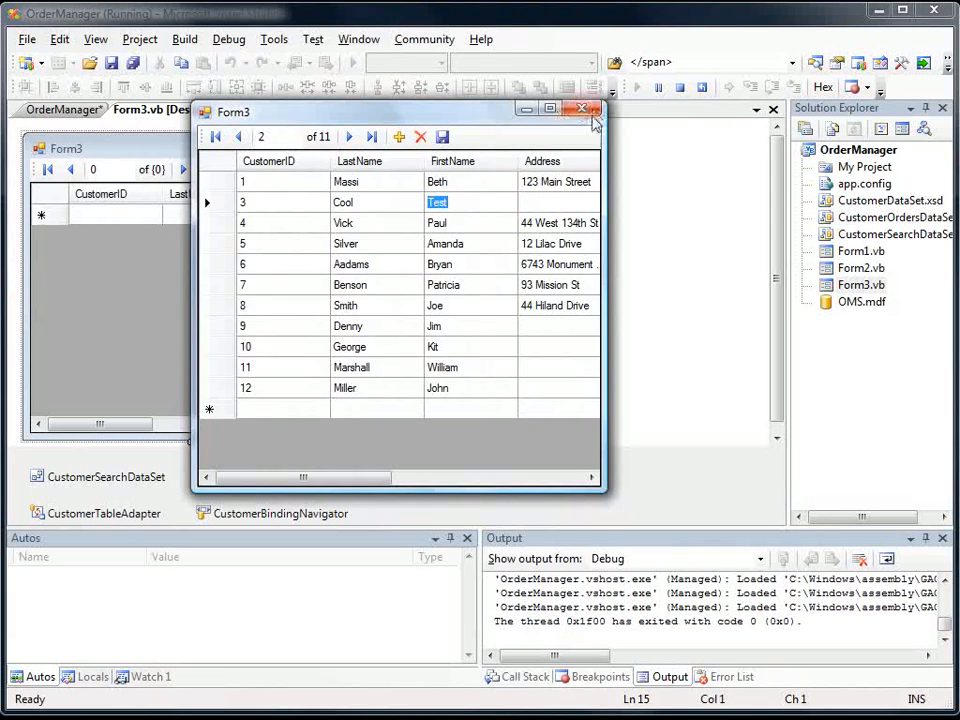
{"action": "left_click", "coordinate": [588, 108]}
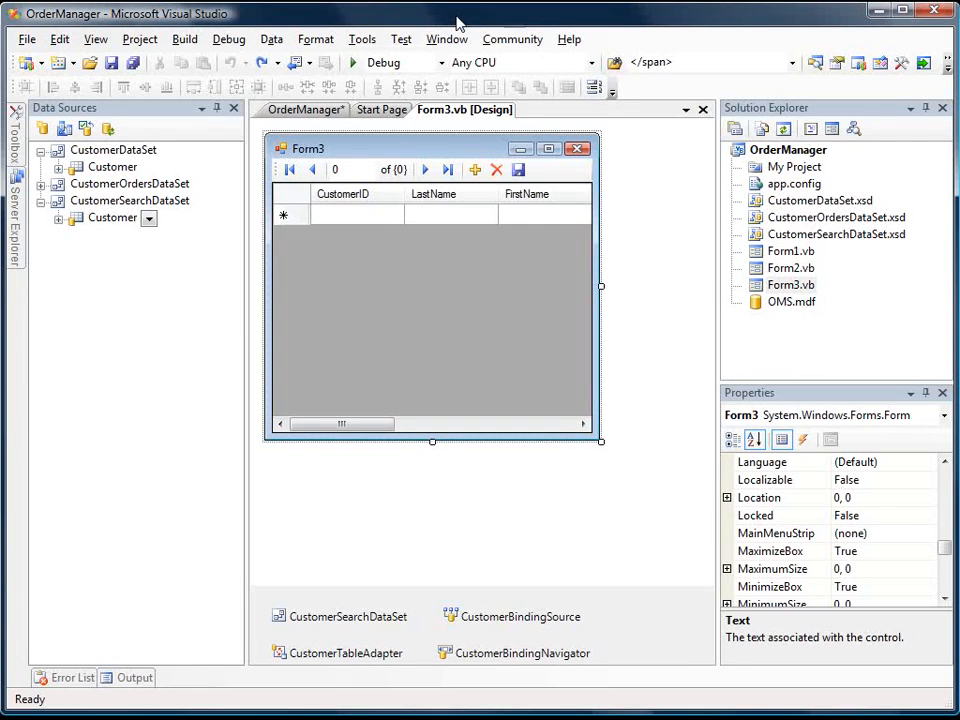
{"action": "mouse_move", "coordinate": [462, 264]}
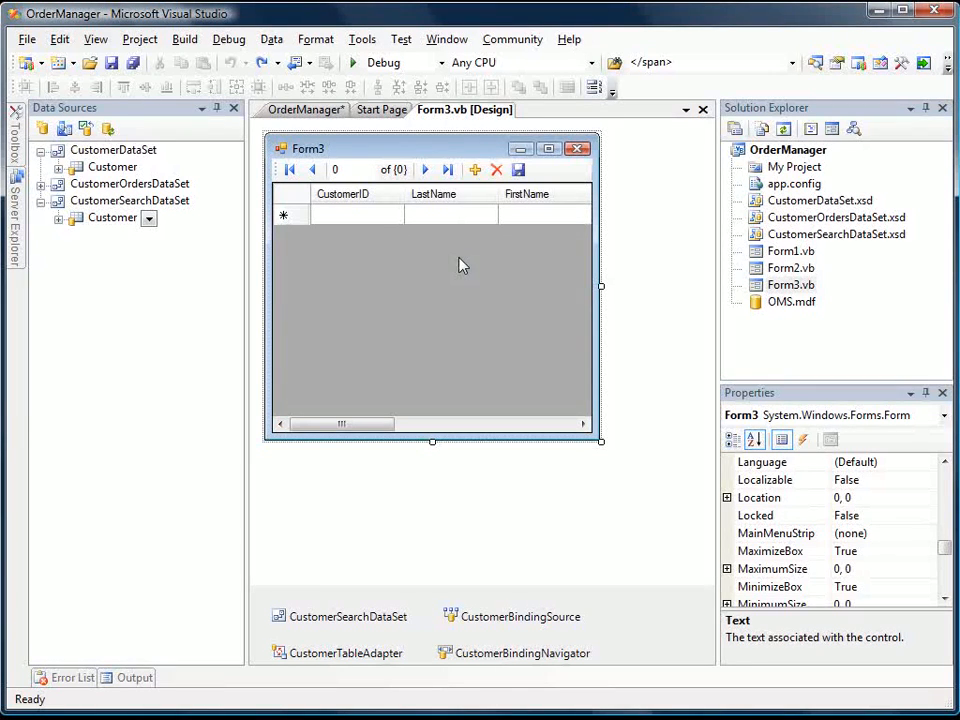
{"action": "mouse_move", "coordinate": [488, 260]}
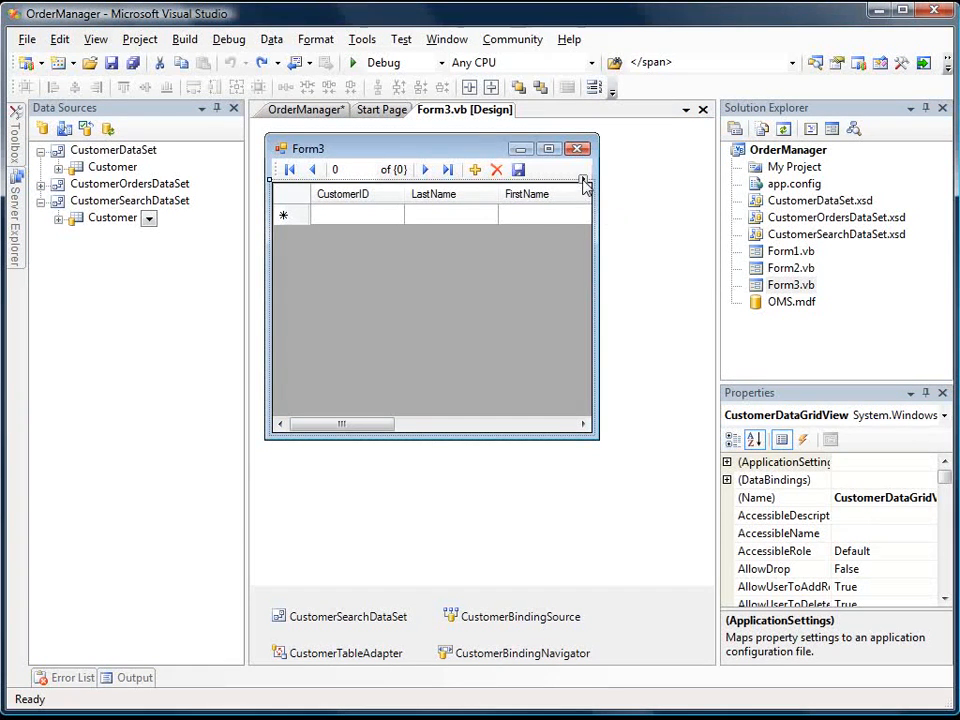
From the grid's smart tag add a query named FillByLastName and launch Query Builder.
{"action": "left_click", "coordinate": [584, 182]}
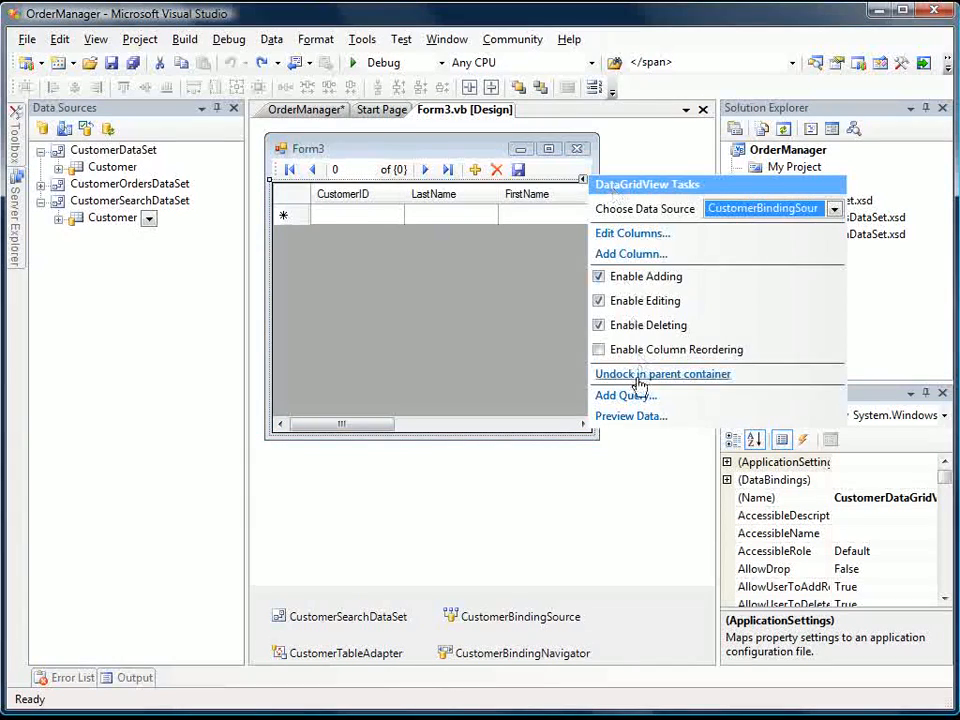
{"action": "left_click", "coordinate": [624, 396]}
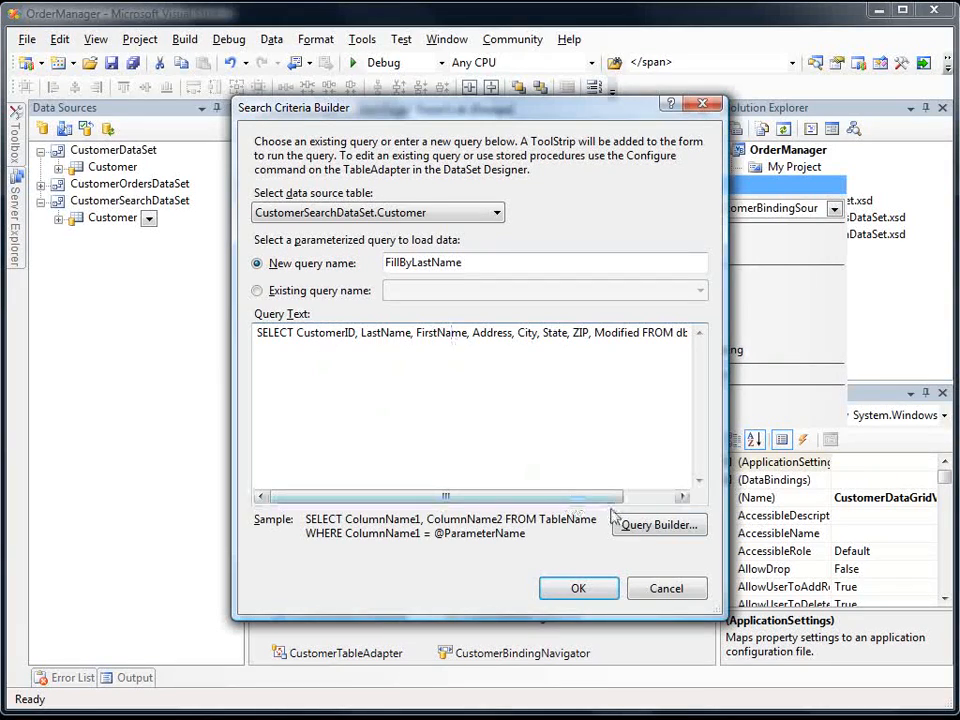
{"action": "left_click", "coordinate": [656, 524]}
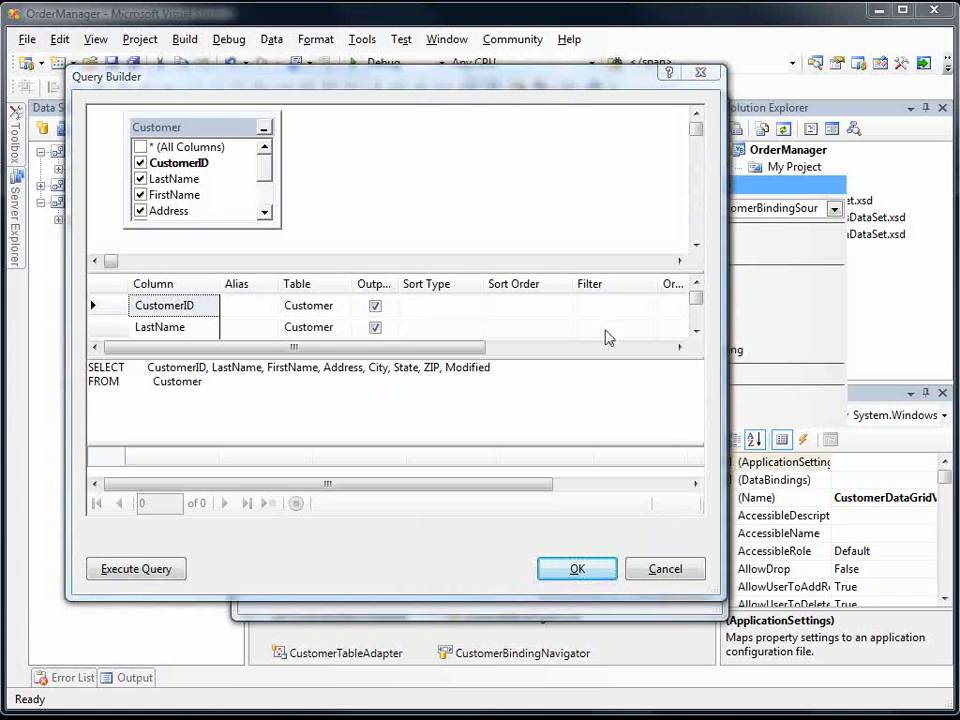
{"action": "left_click", "coordinate": [614, 328]}
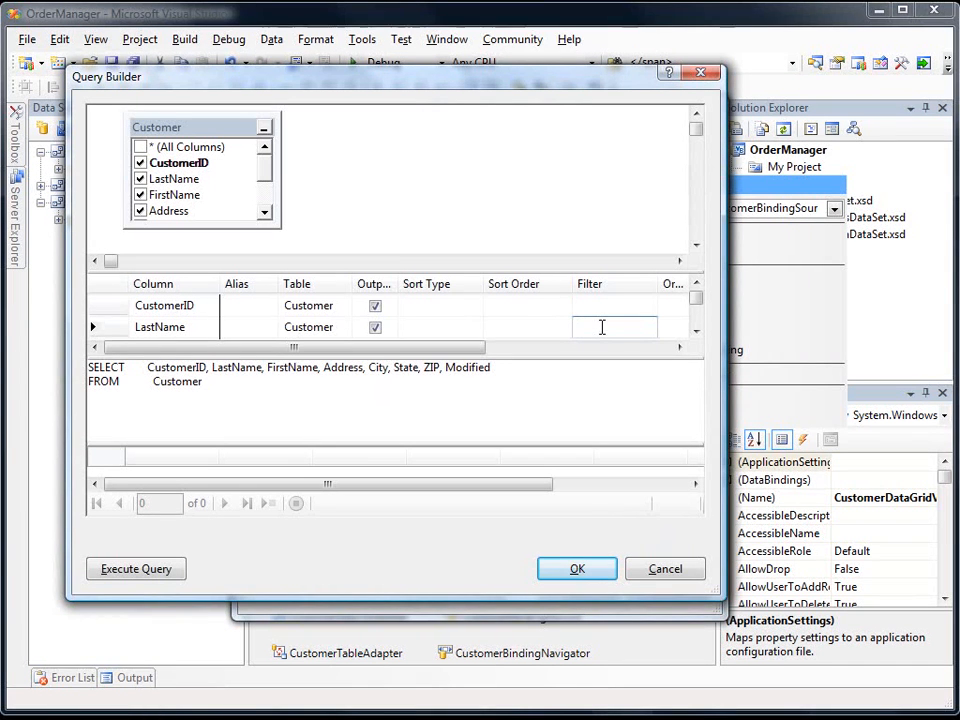
{"action": "type", "text": "LIKE"}
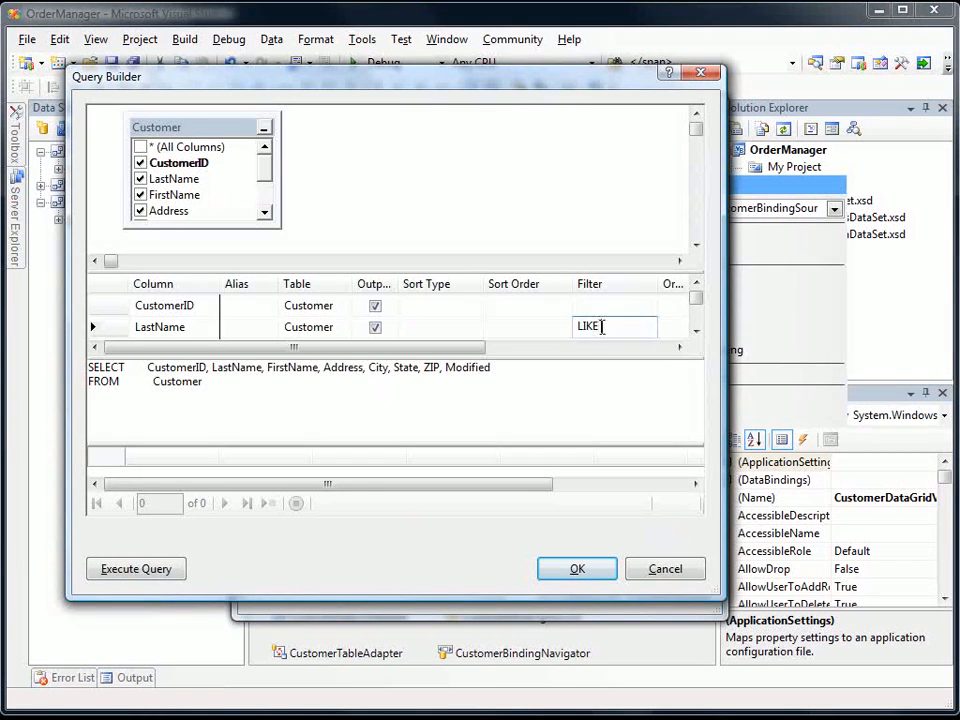
{"action": "type", "text": "@LastName ="}
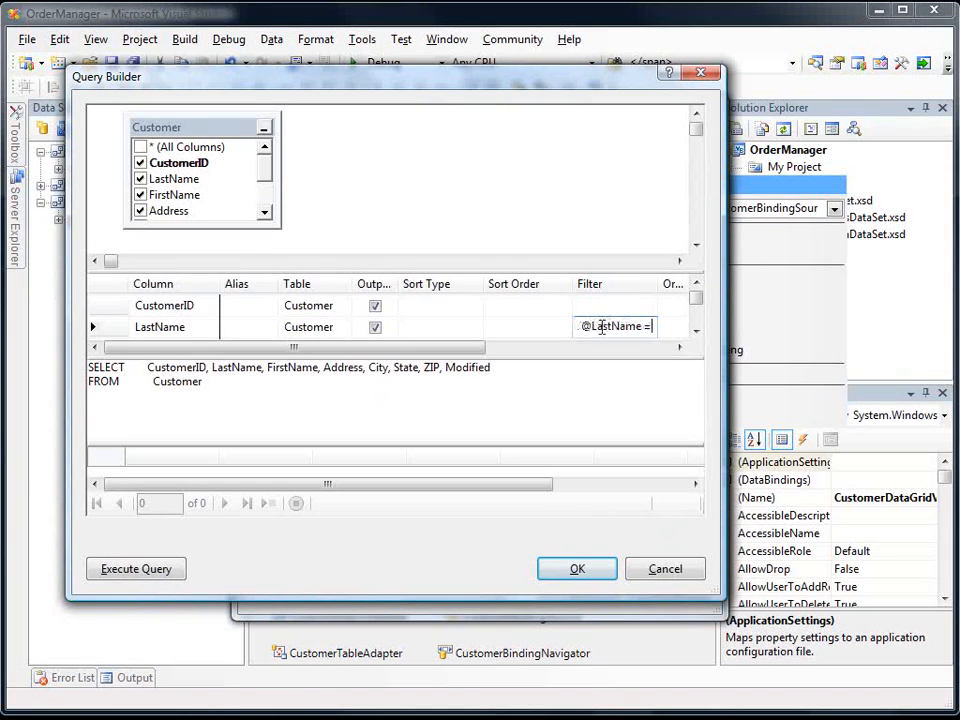
{"action": "type", "text": "+ 1"}
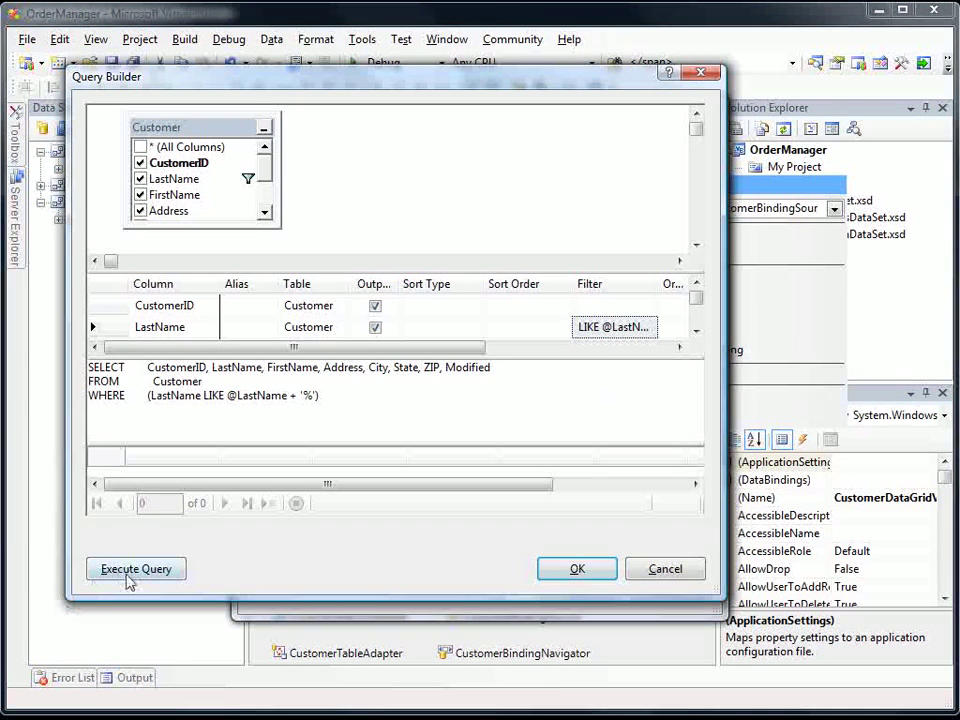
{"action": "left_click", "coordinate": [136, 568]}
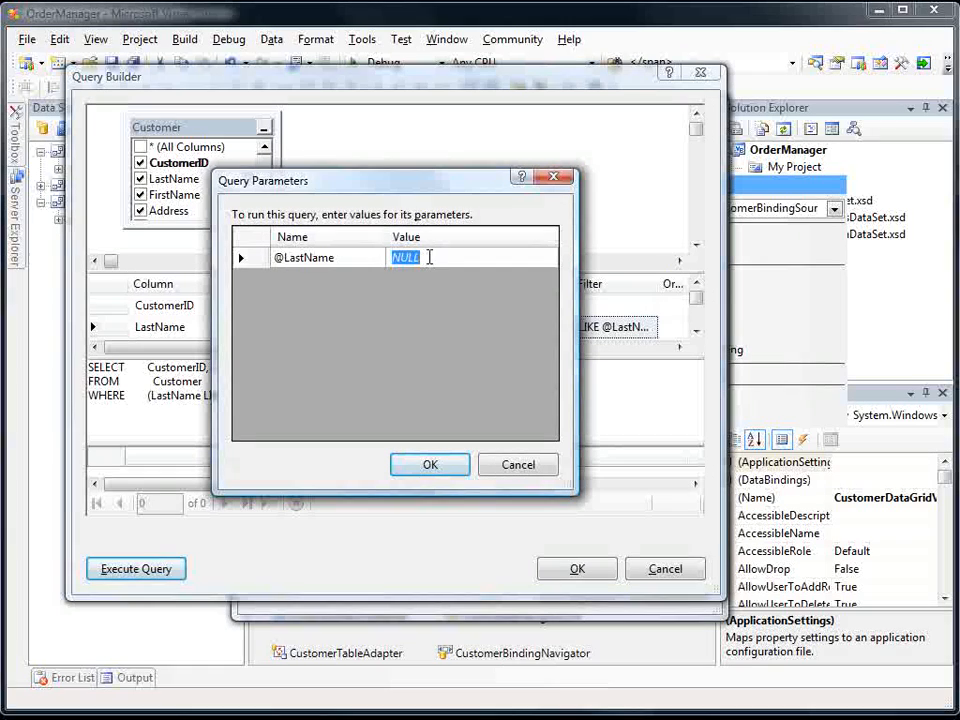
{"action": "type", "text": "M"}
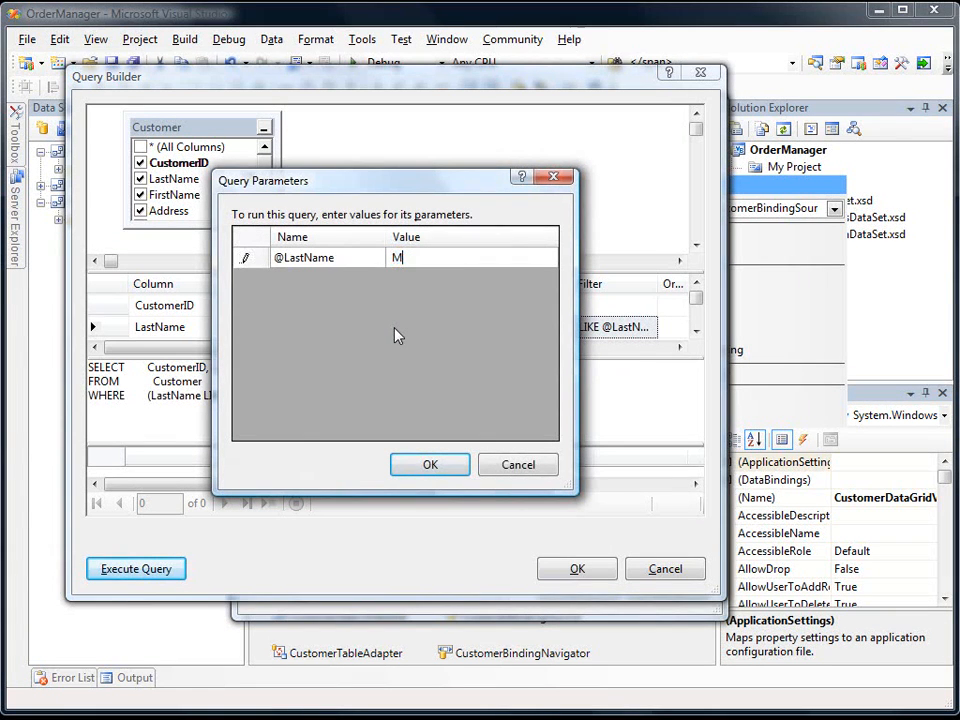
{"action": "left_click", "coordinate": [430, 464]}
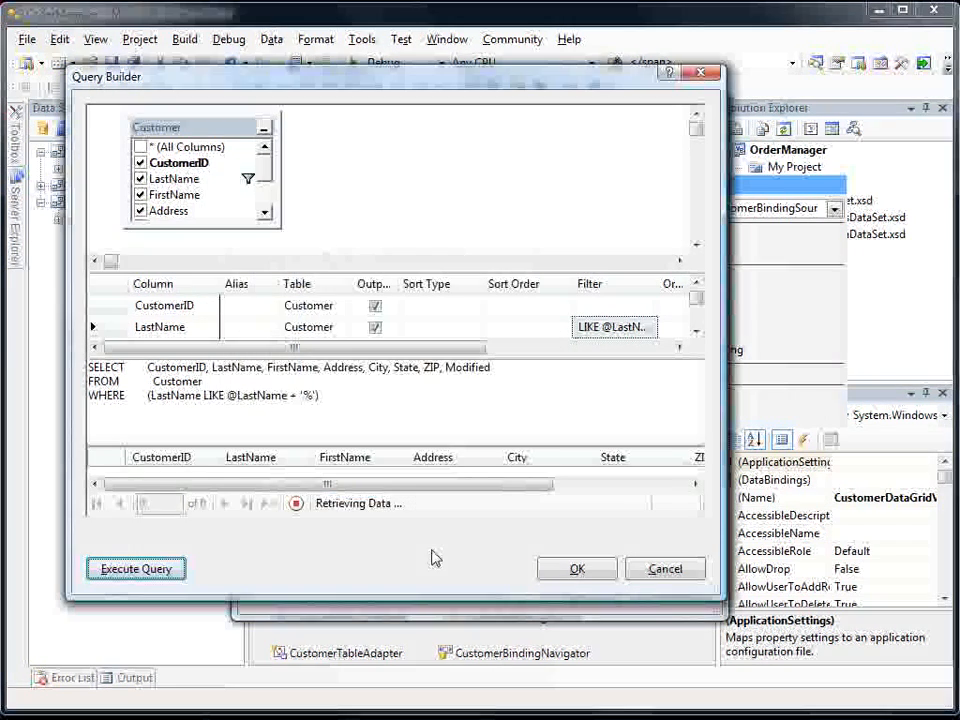
{"action": "left_click", "coordinate": [136, 568]}
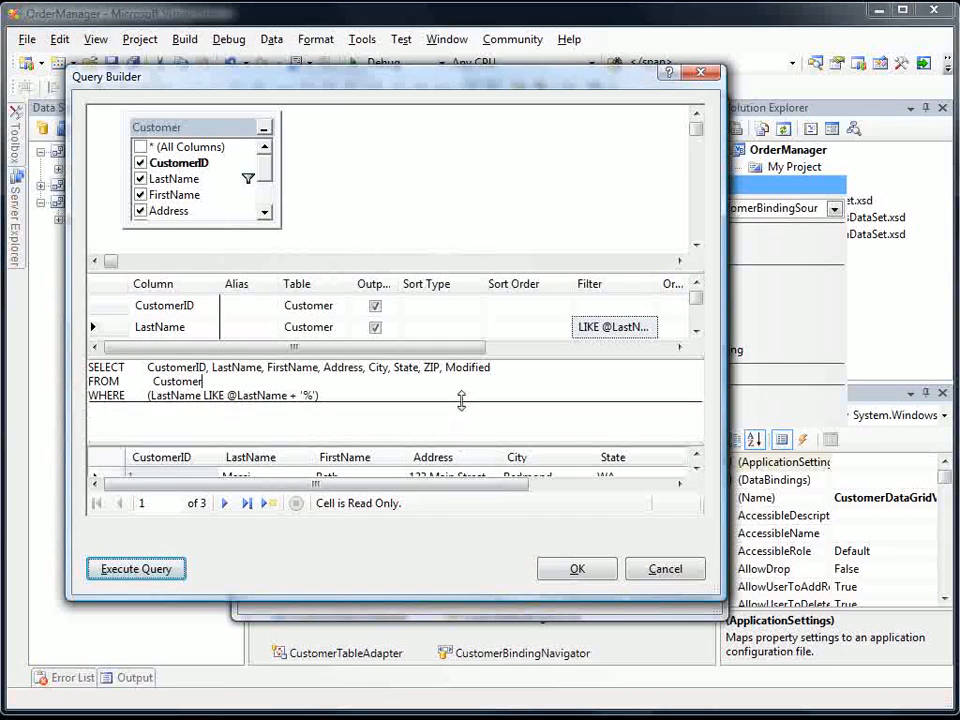
{"action": "left_click", "coordinate": [136, 568]}
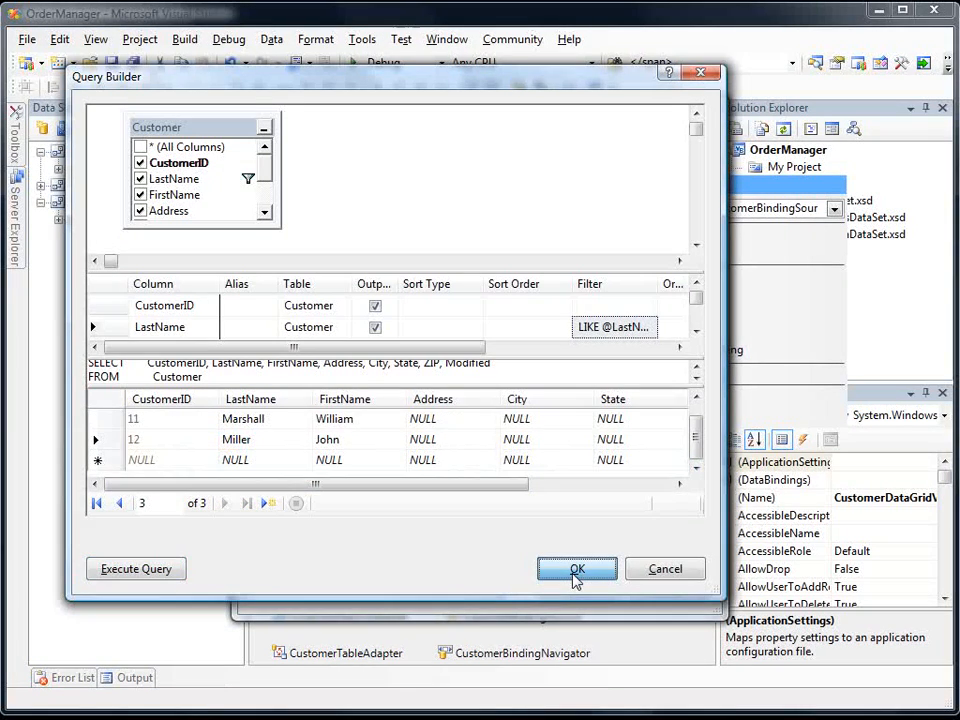
{"action": "left_click", "coordinate": [576, 568]}
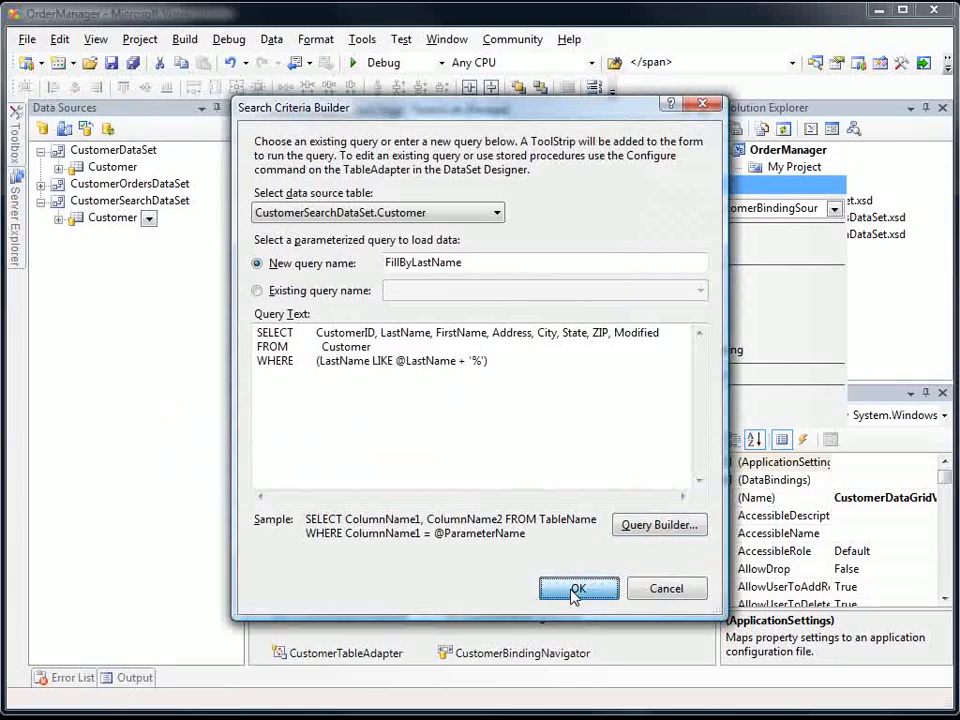
Confirm FillByLastName in Search Criteria Builder, adding the LastName search toolstrip to Form3.
{"action": "left_click", "coordinate": [578, 588]}
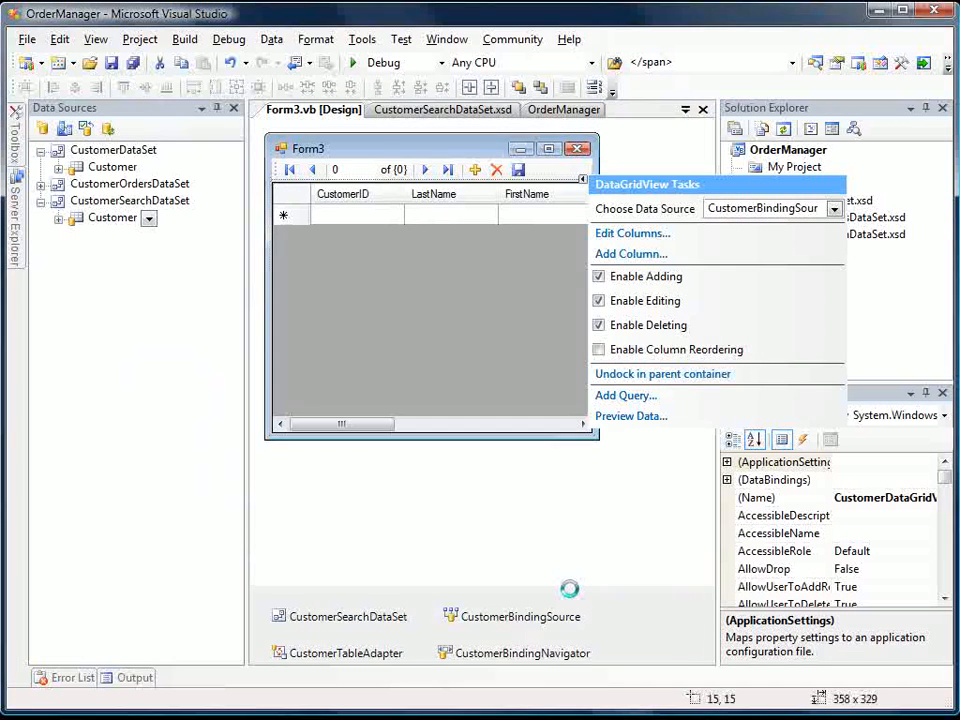
{"action": "left_click", "coordinate": [624, 396]}
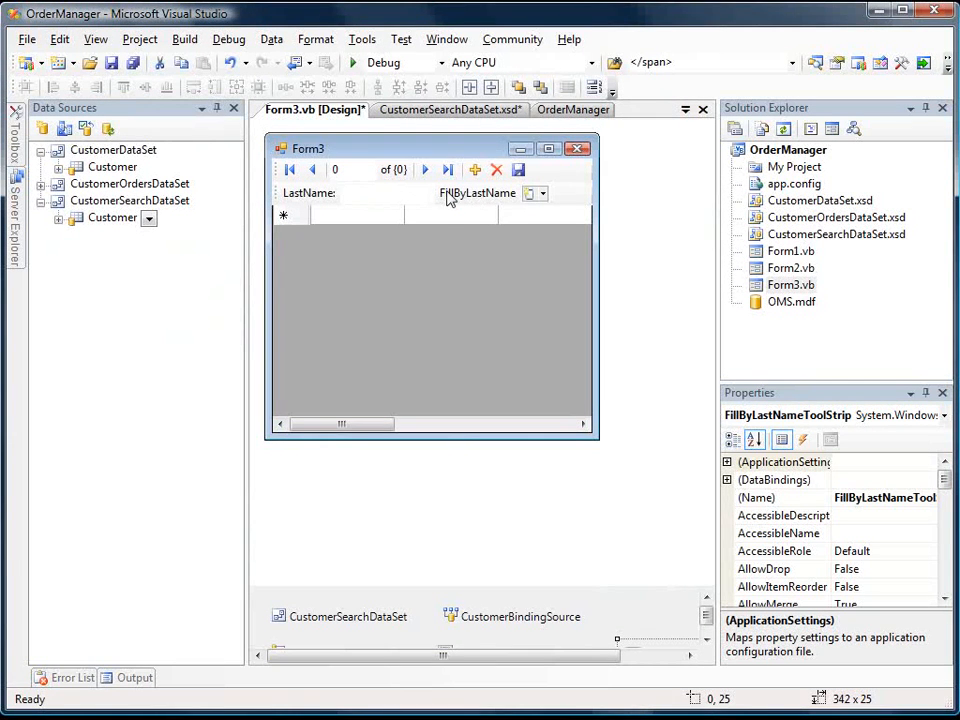
{"action": "mouse_move", "coordinate": [668, 230]}
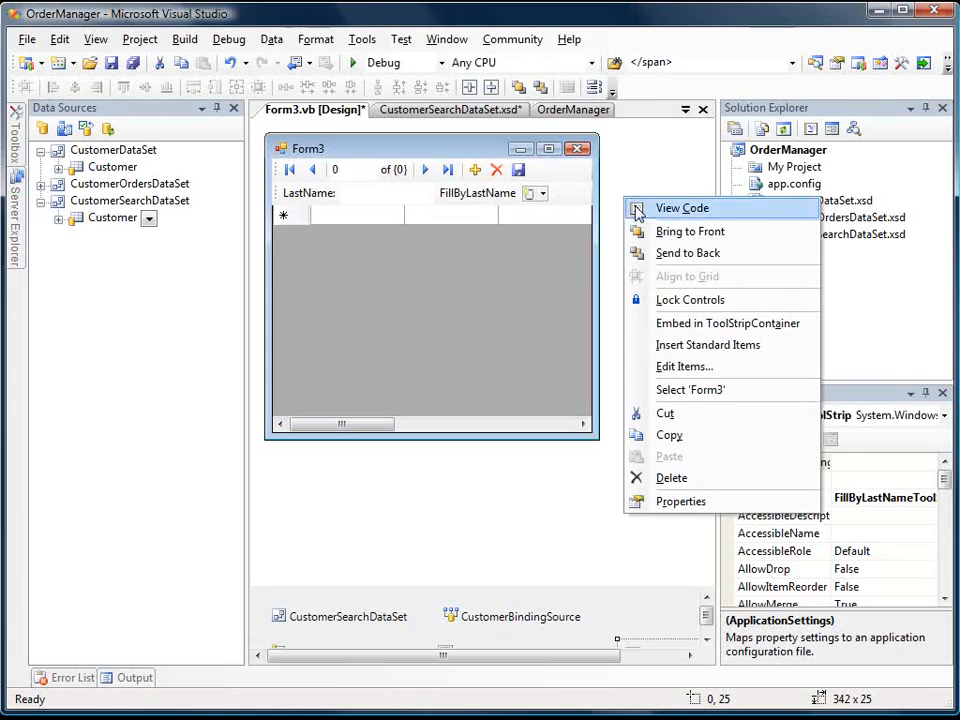
{"action": "left_click", "coordinate": [680, 206]}
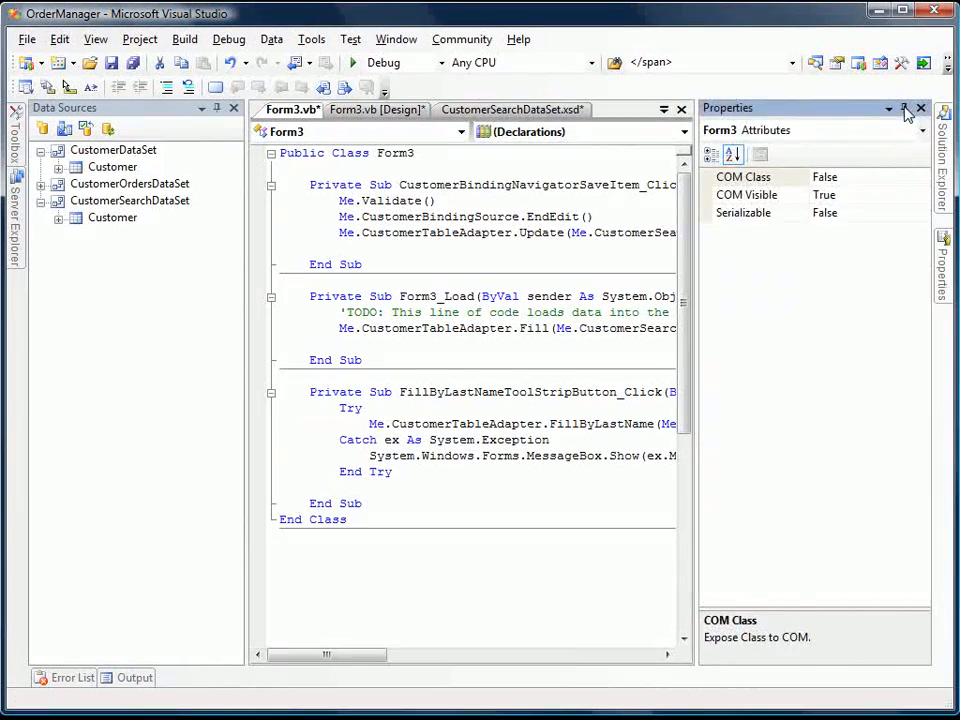
{"action": "left_click", "coordinate": [920, 108]}
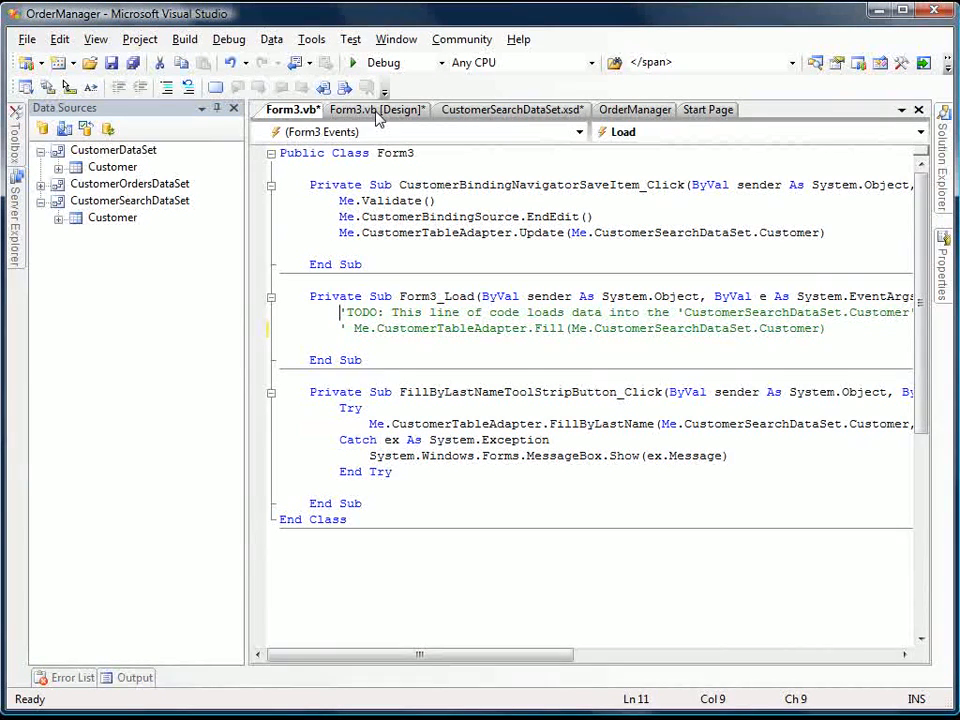
{"action": "left_click", "coordinate": [352, 62]}
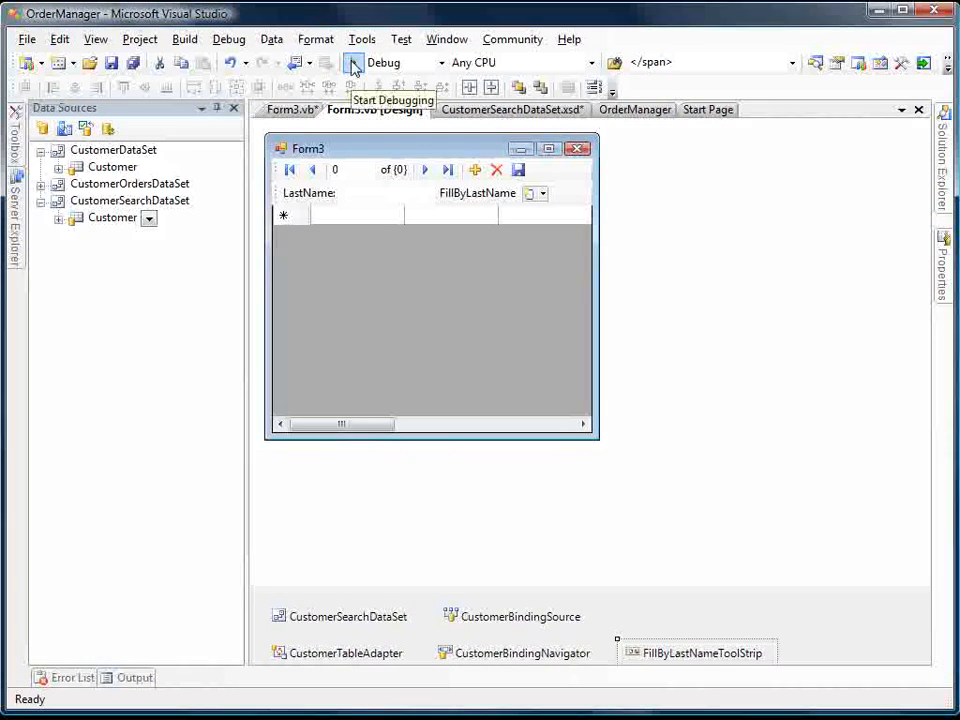
Run the app and search with M, listing the three customers whose last name starts with M.
{"action": "left_click", "coordinate": [352, 62]}
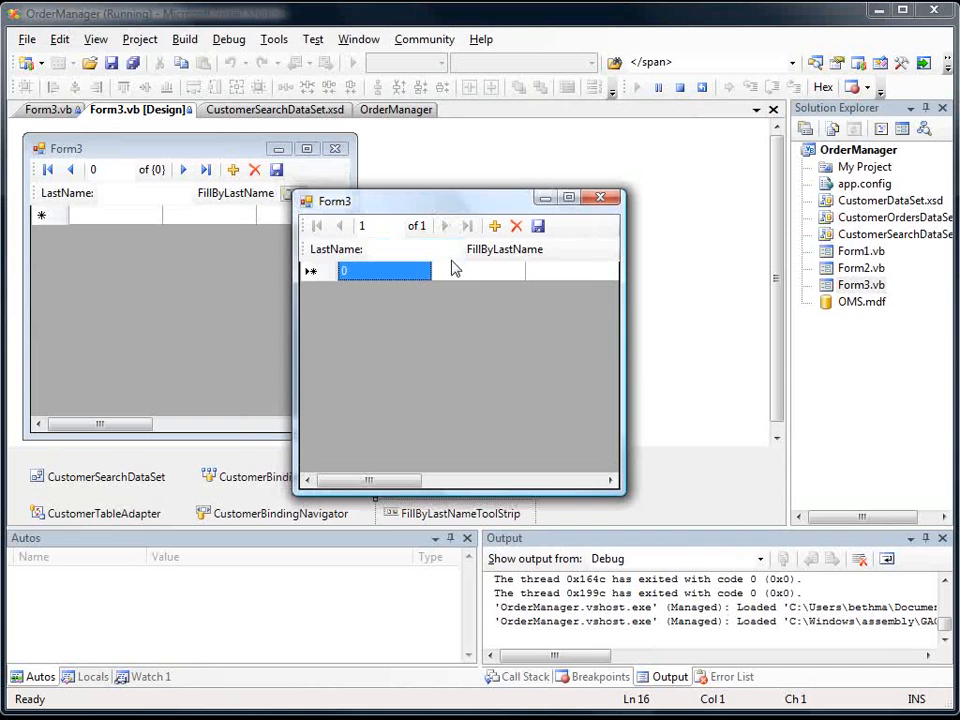
{"action": "type", "text": "M"}
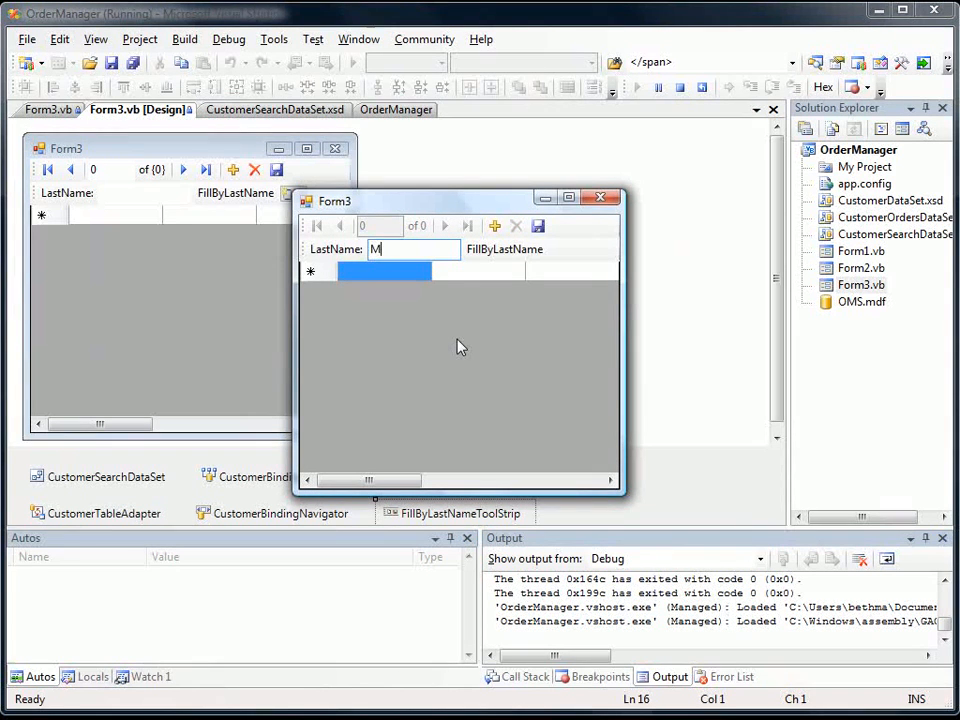
{"action": "left_click", "coordinate": [504, 248]}
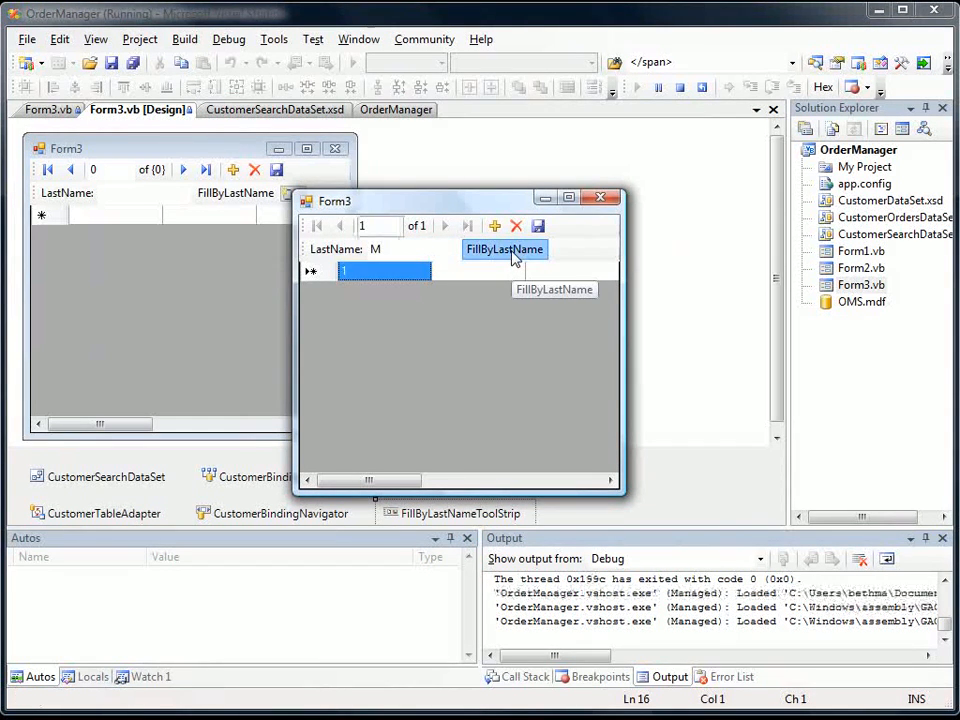
{"action": "left_click", "coordinate": [504, 248]}
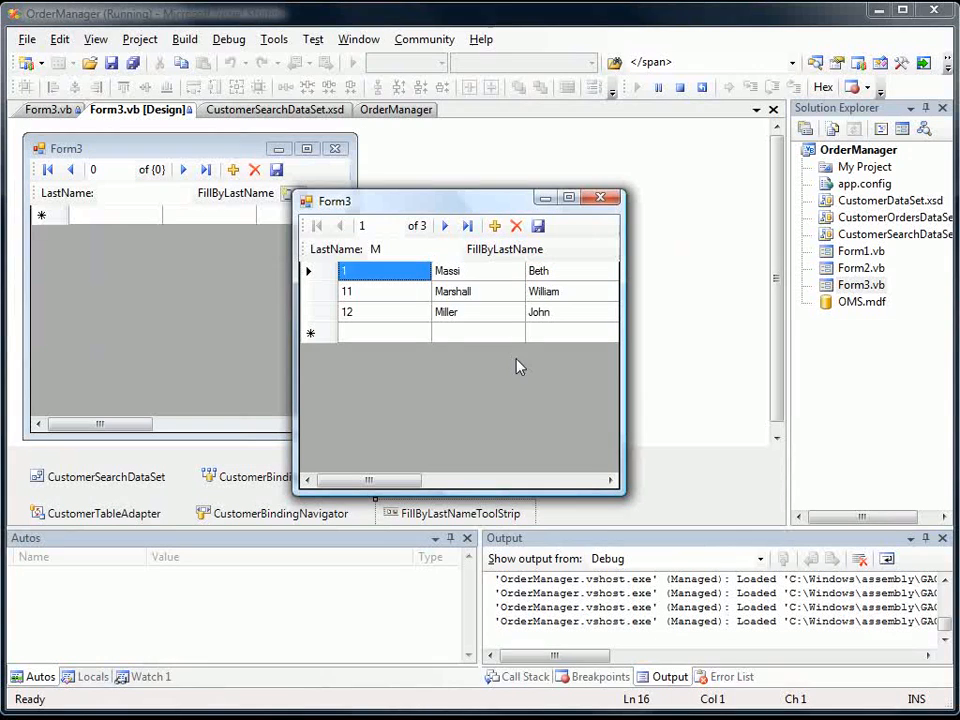
{"action": "mouse_move", "coordinate": [572, 276]}
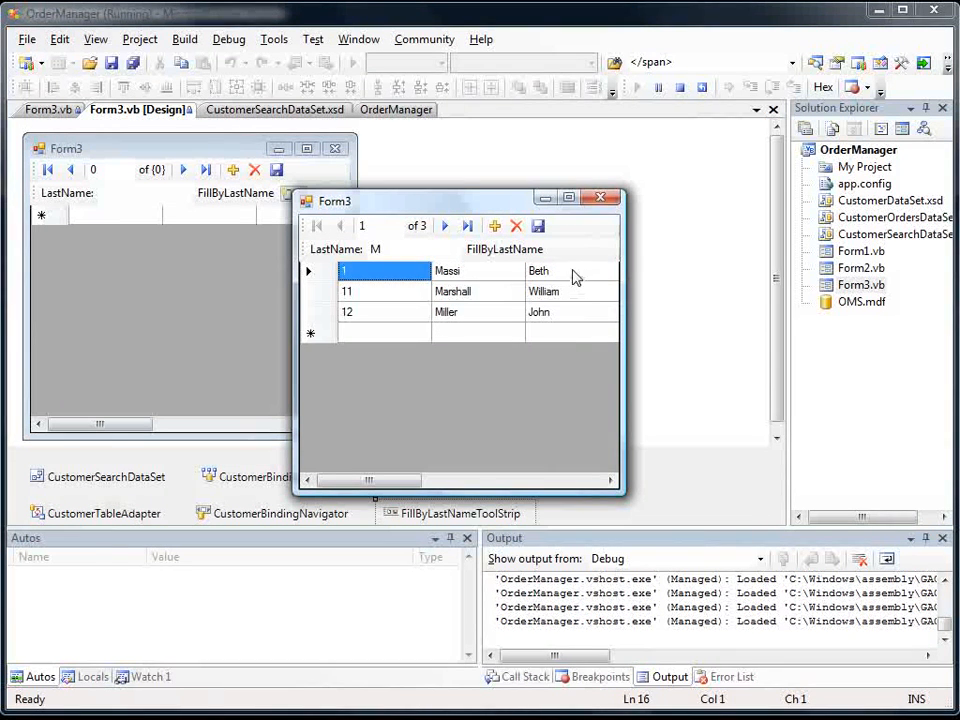
Change Beth back to Elizabeth, save the data and close the form.
{"action": "left_click", "coordinate": [540, 270]}
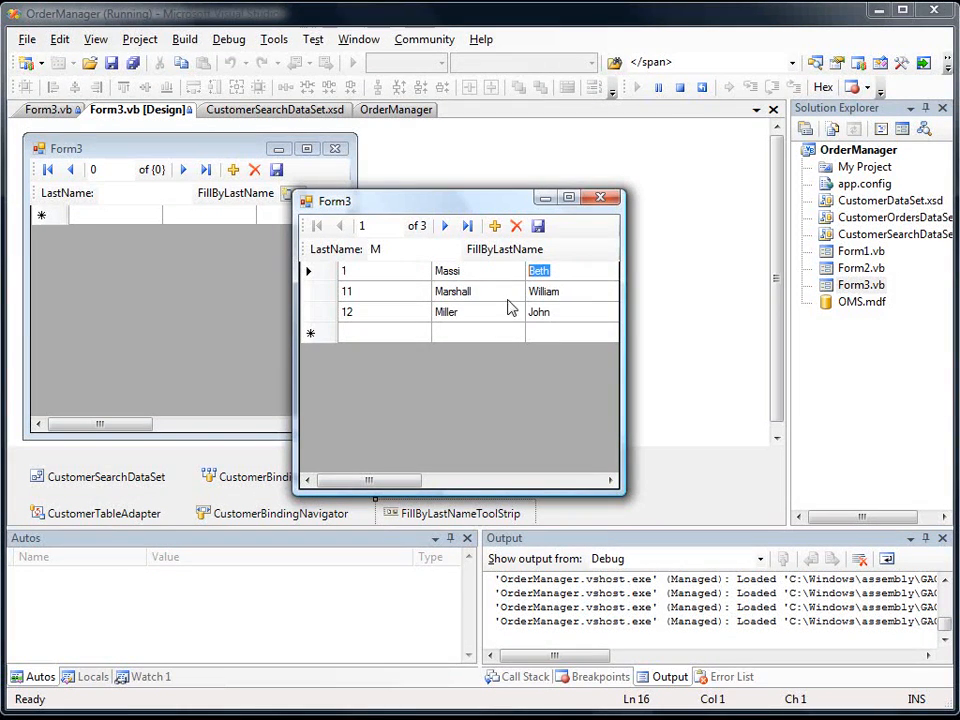
{"action": "type", "text": "Eliza"}
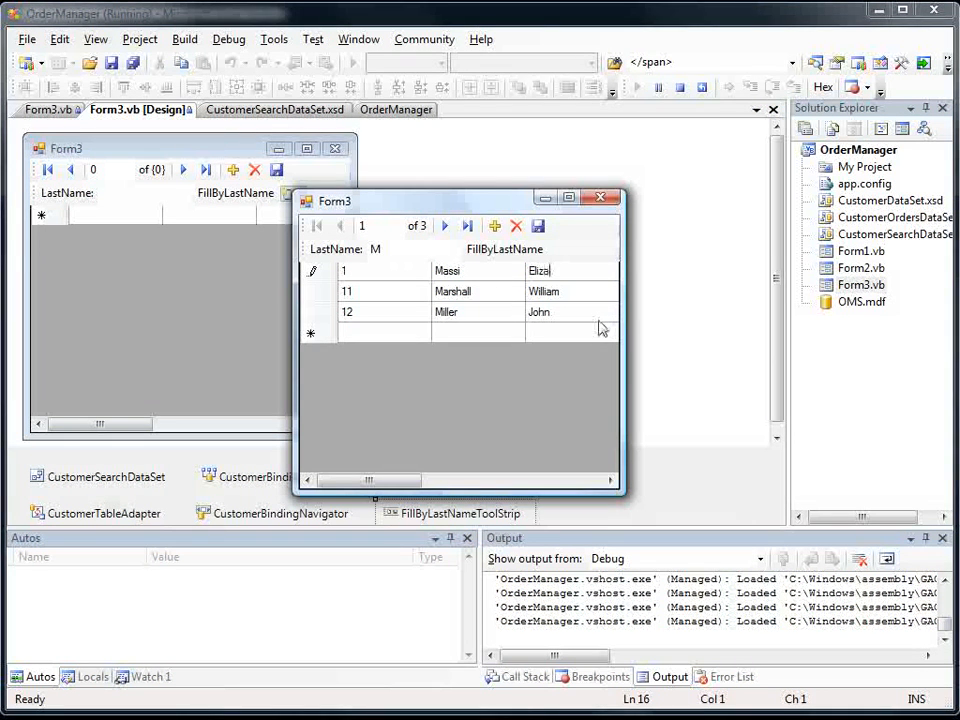
{"action": "mouse_move", "coordinate": [538, 224]}
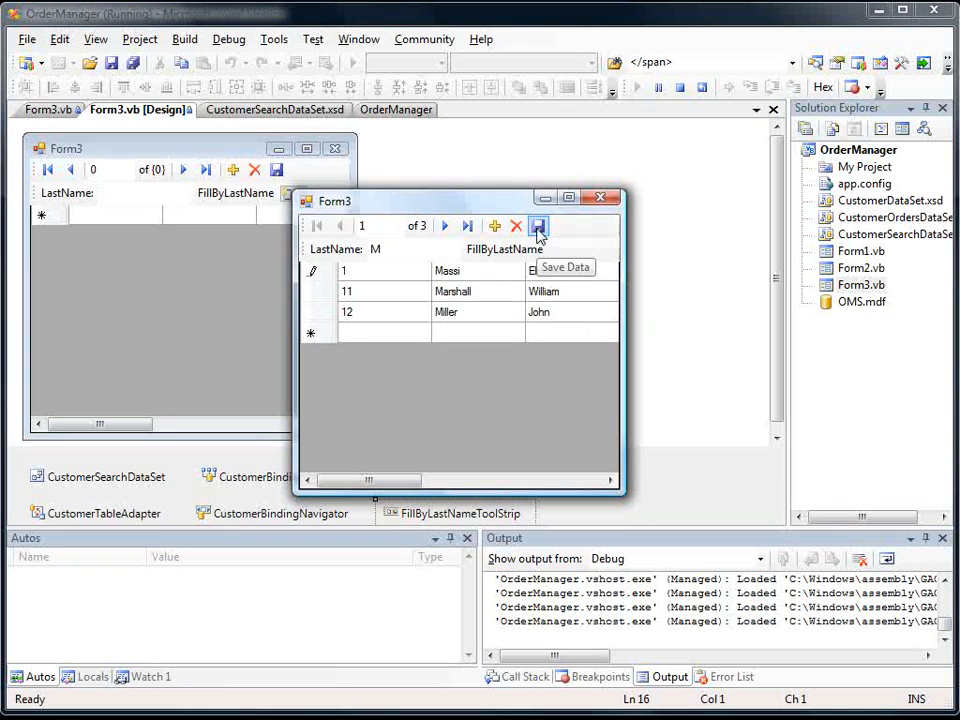
{"action": "left_click", "coordinate": [538, 224]}
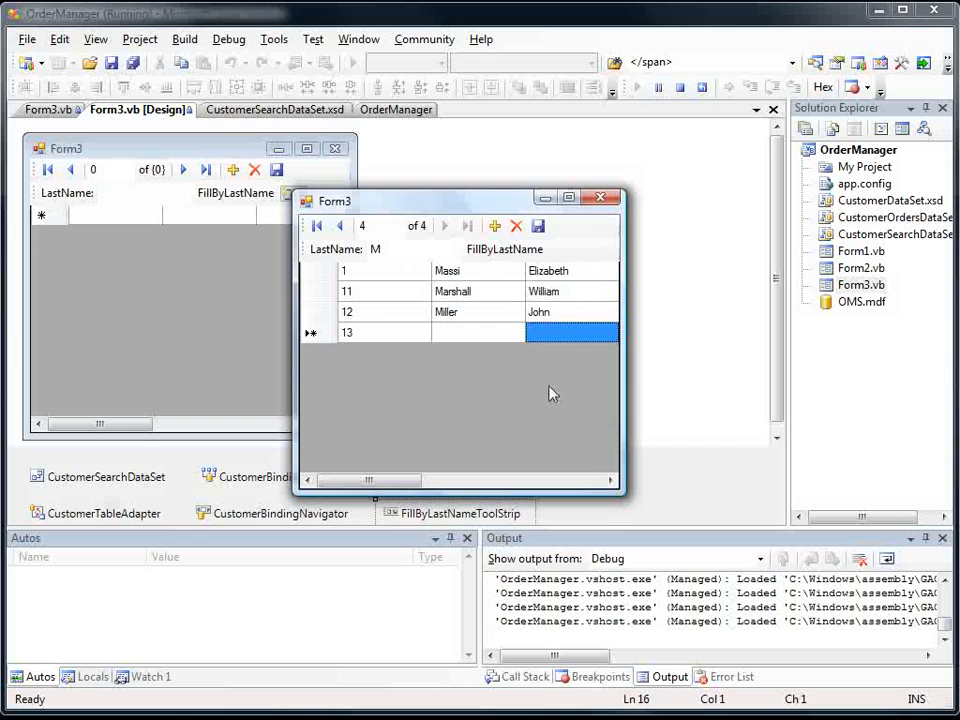
{"action": "left_click", "coordinate": [600, 198]}
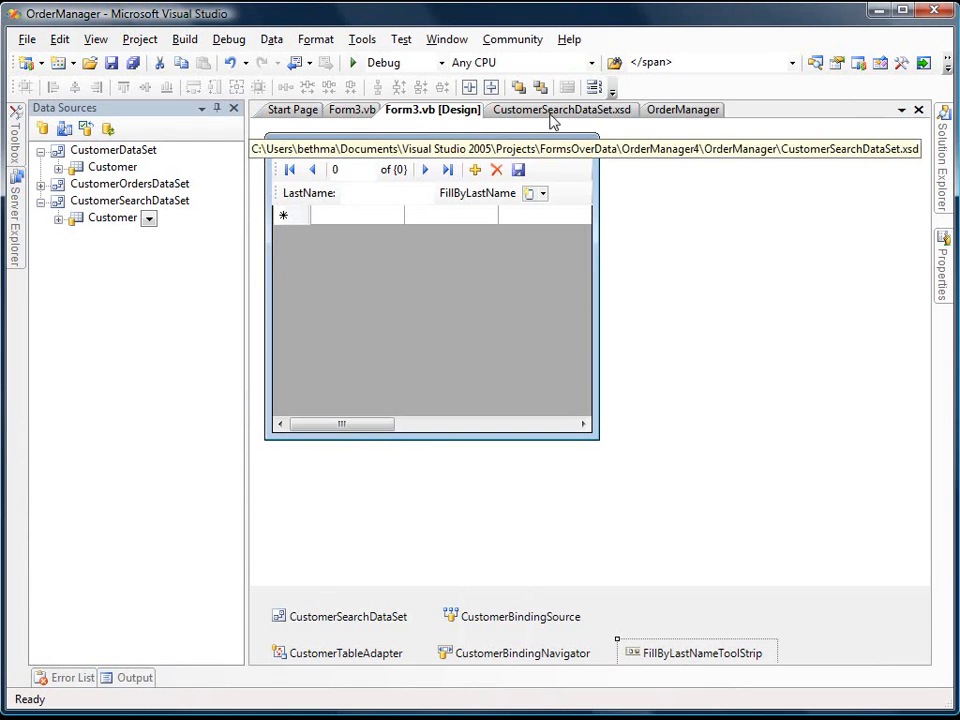
{"action": "left_click", "coordinate": [560, 108]}
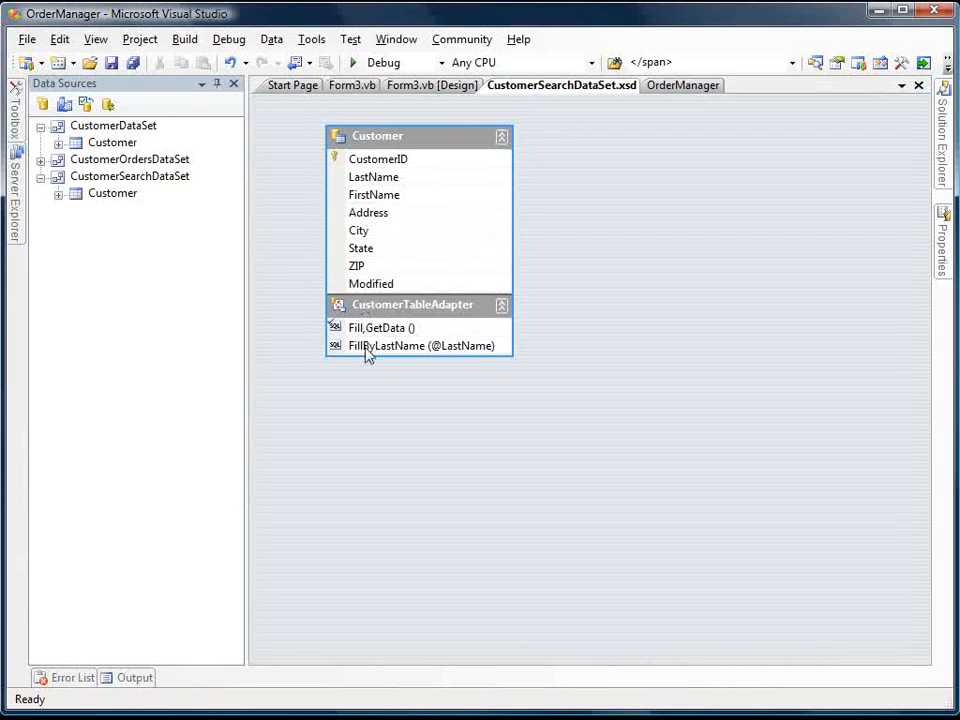
{"action": "left_click", "coordinate": [420, 344]}
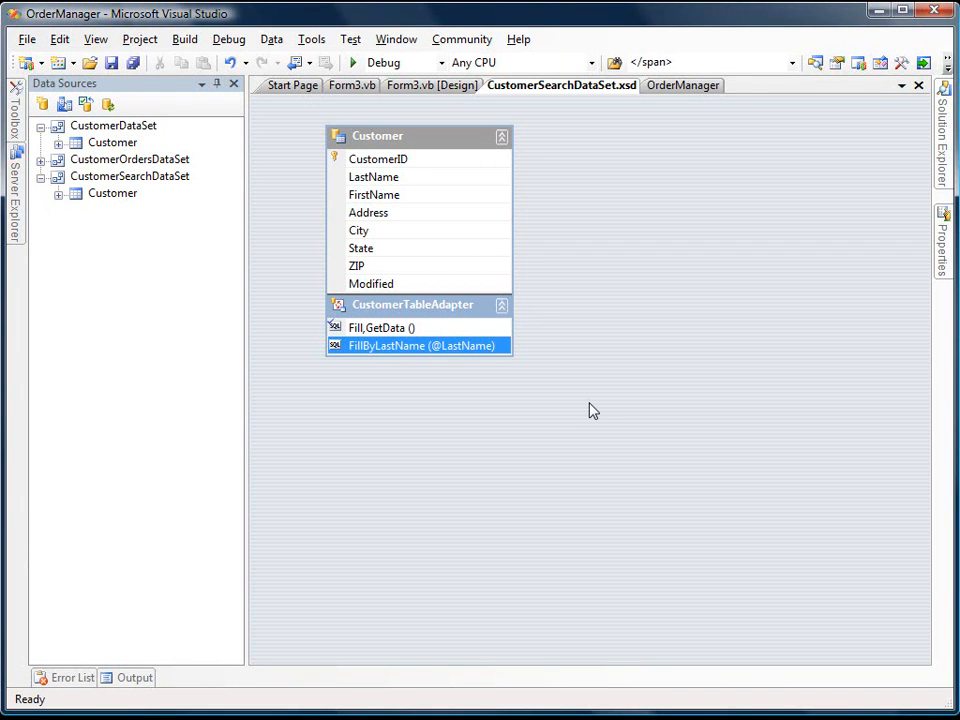
{"action": "mouse_move", "coordinate": [366, 358]}
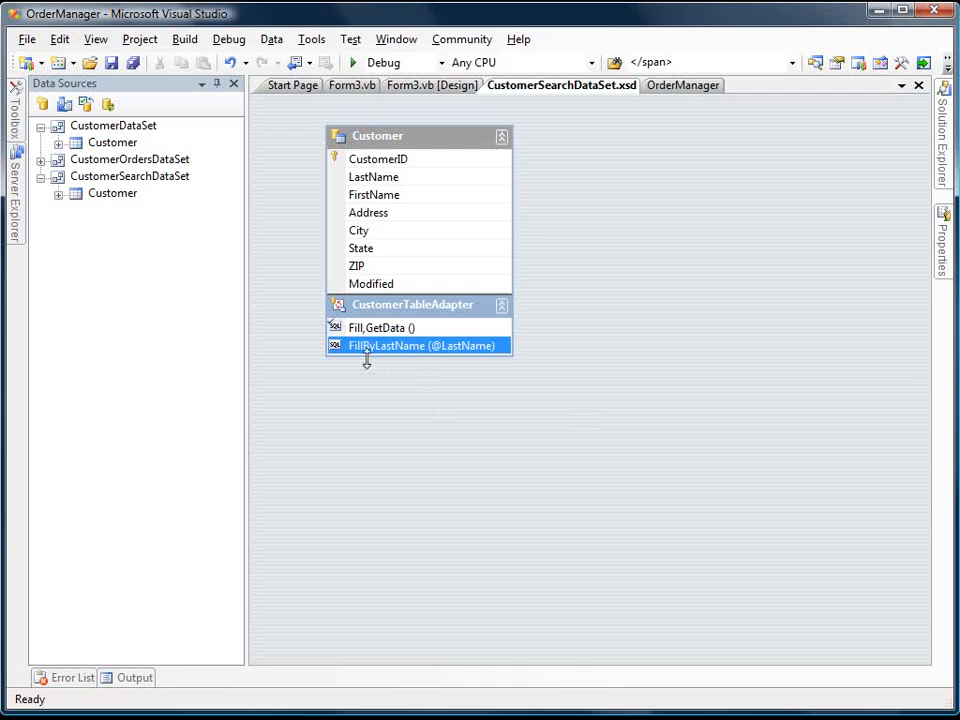
{"action": "mouse_move", "coordinate": [420, 96]}
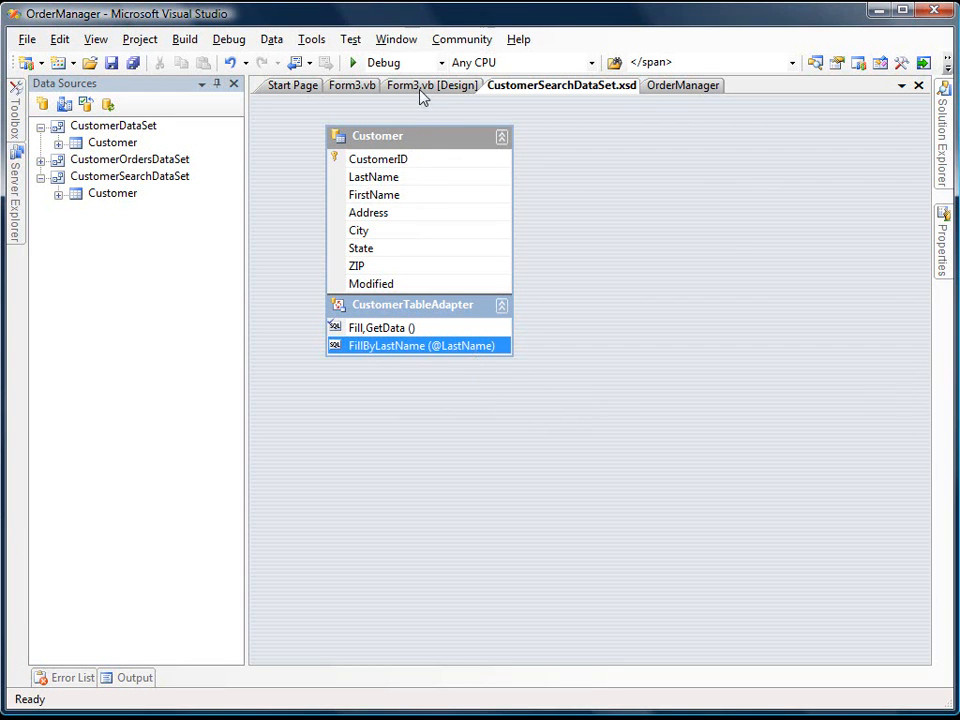
{"action": "left_click", "coordinate": [432, 84]}
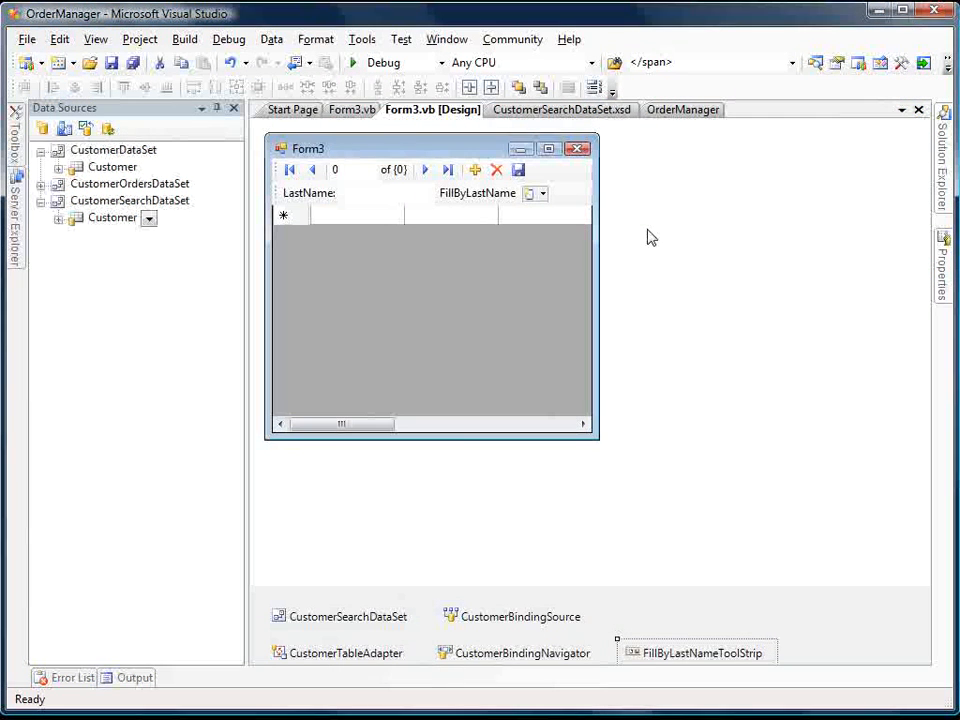